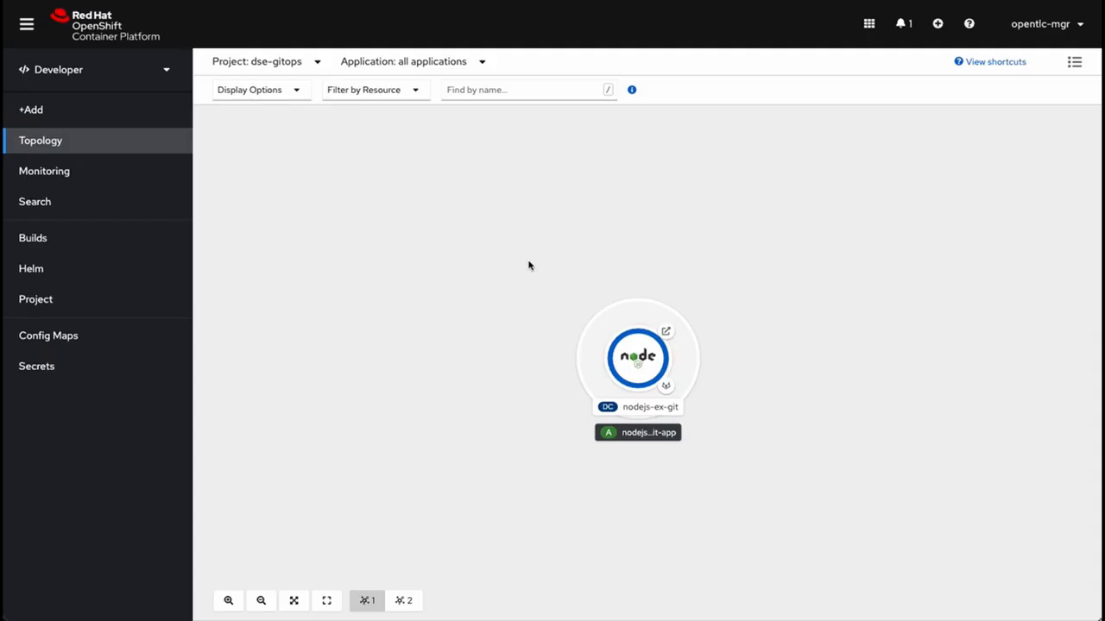
mouse_move(270, 183)
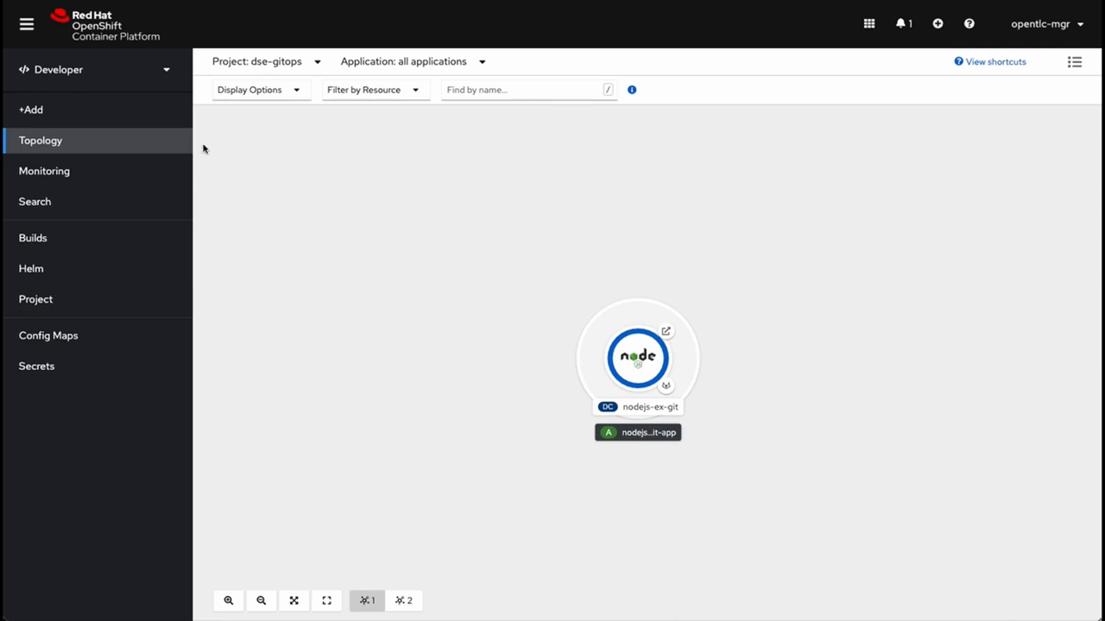
mouse_move(467, 290)
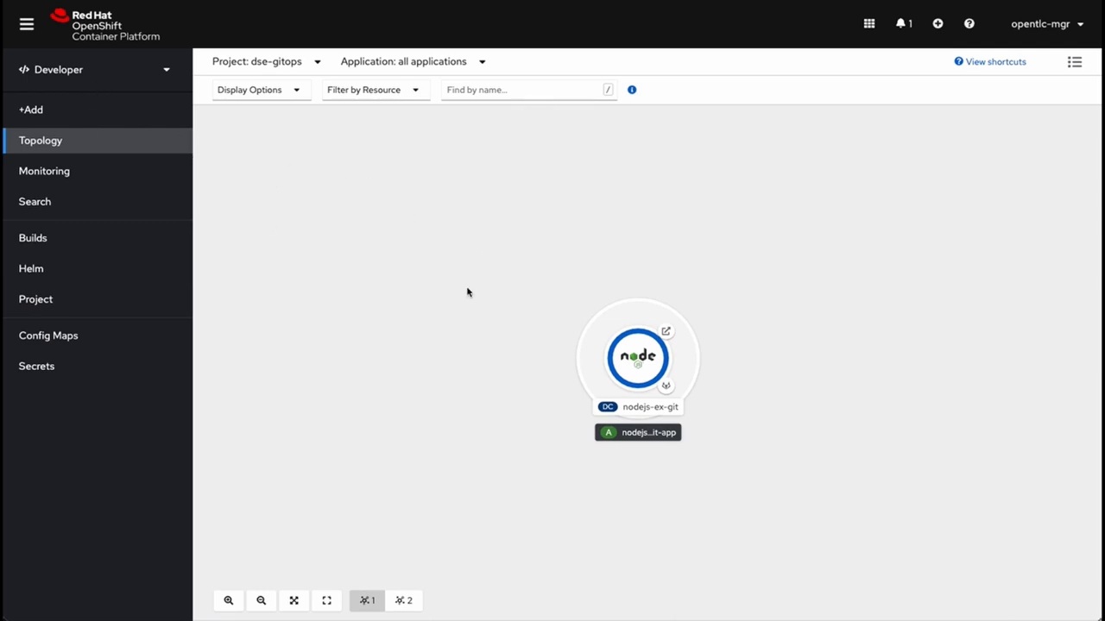
mouse_move(630, 357)
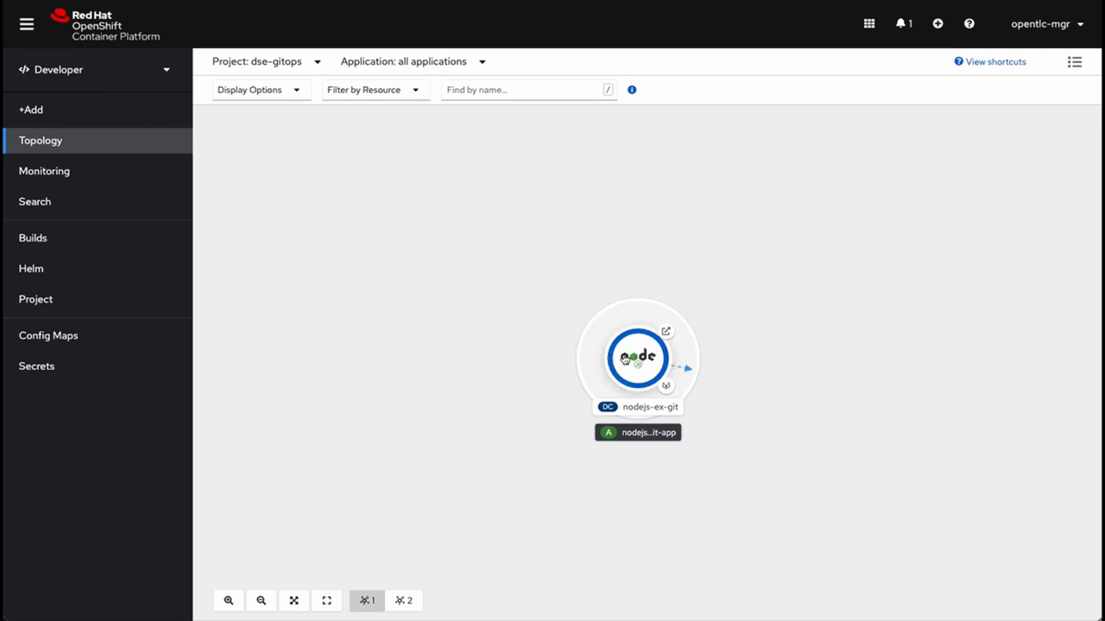
Review the nodejs-ex-git deployment's pod, 8080 service and route, then show the console perspectives list
click(637, 357)
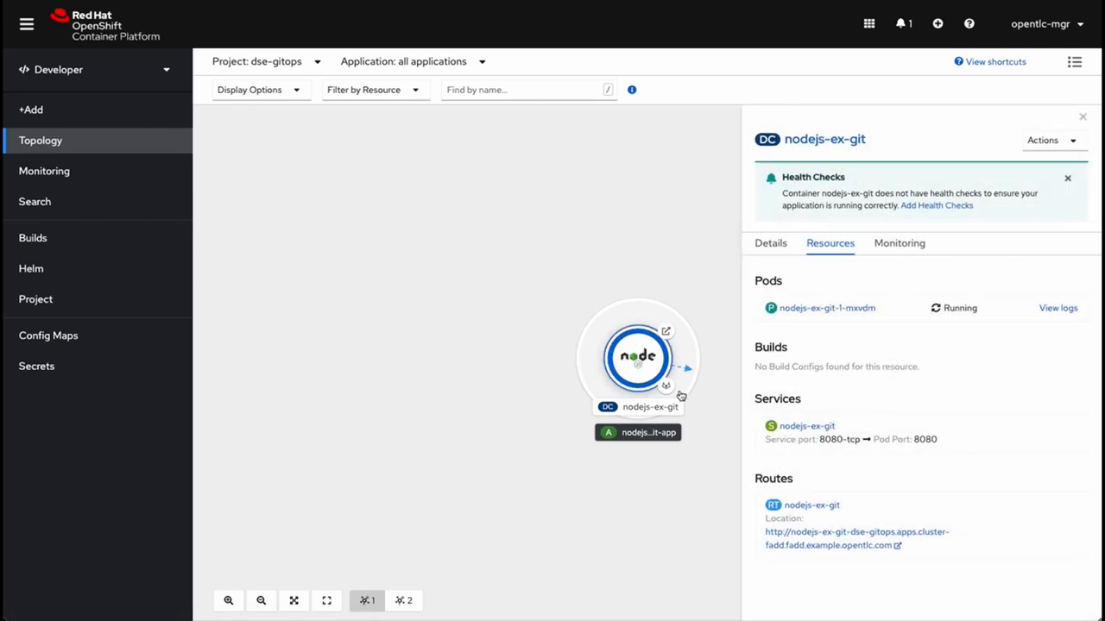
click(859, 538)
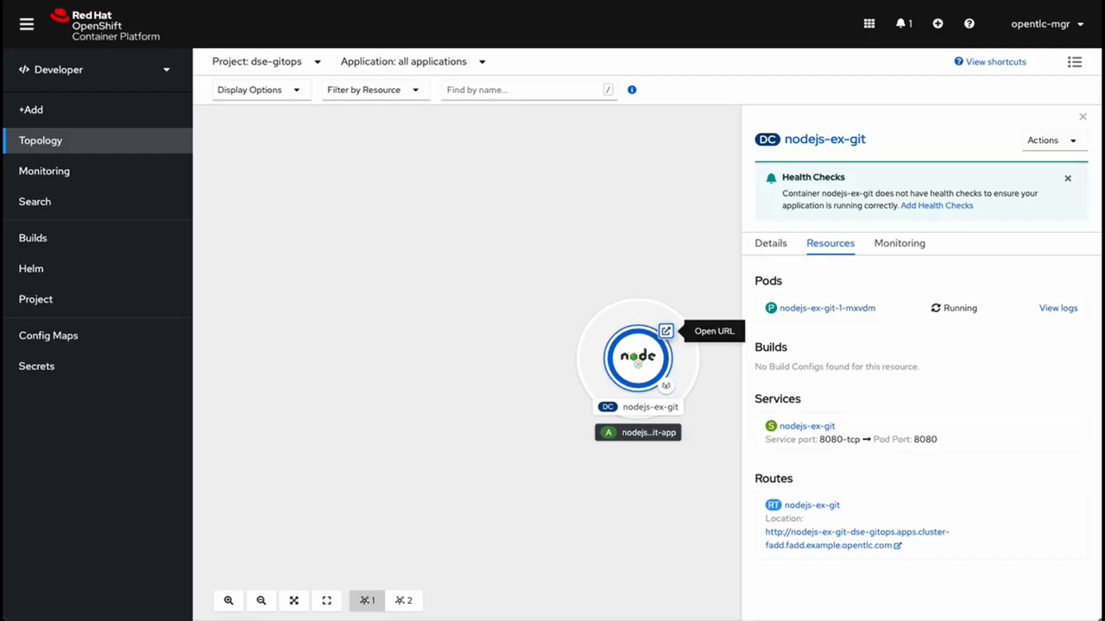
click(1080, 114)
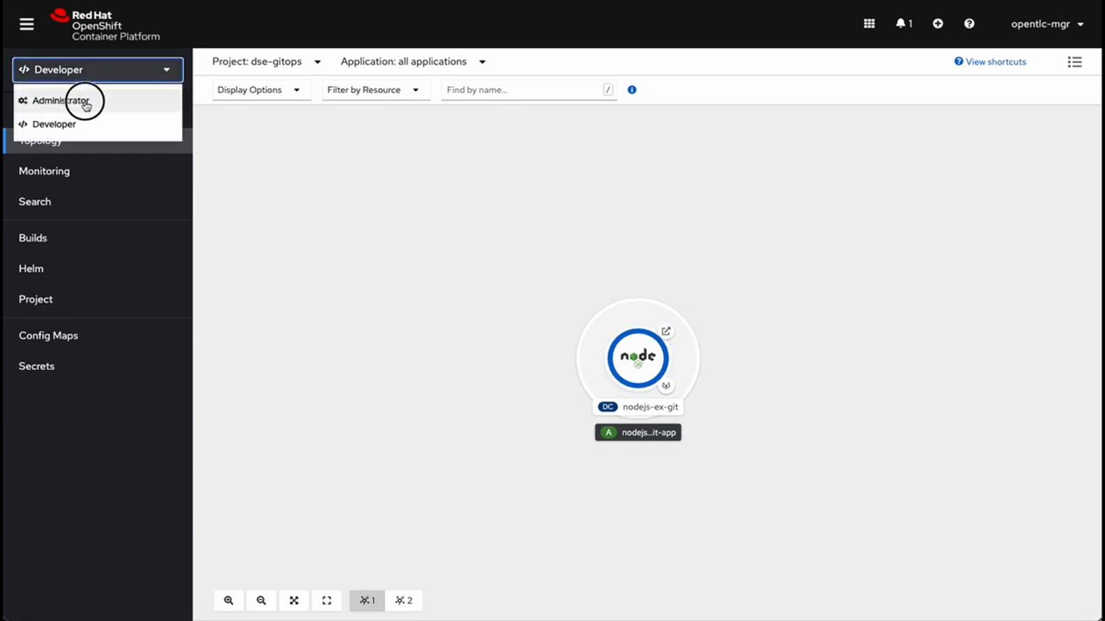
As Administrator, find the GitLab Runner operator in OperatorHub by searching 'gitlab'
click(73, 100)
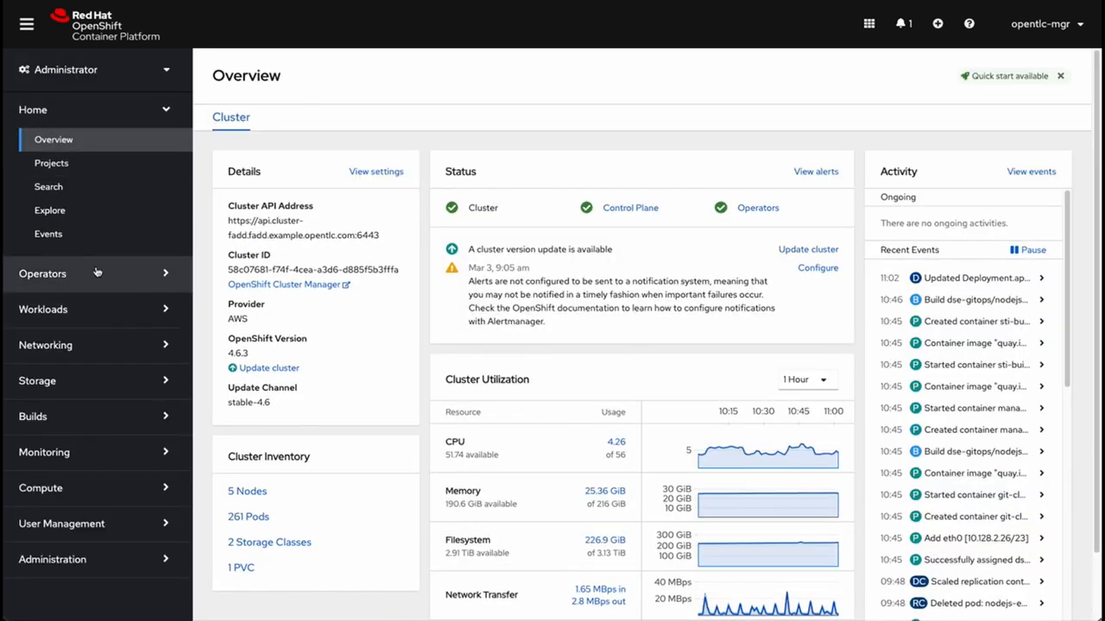
click(43, 272)
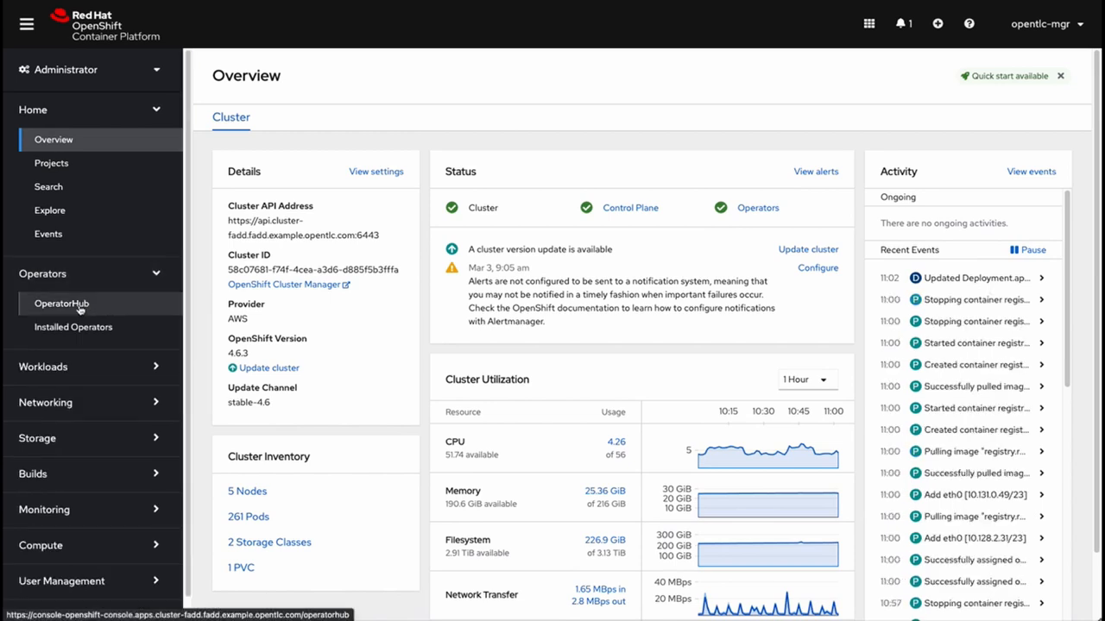
click(60, 304)
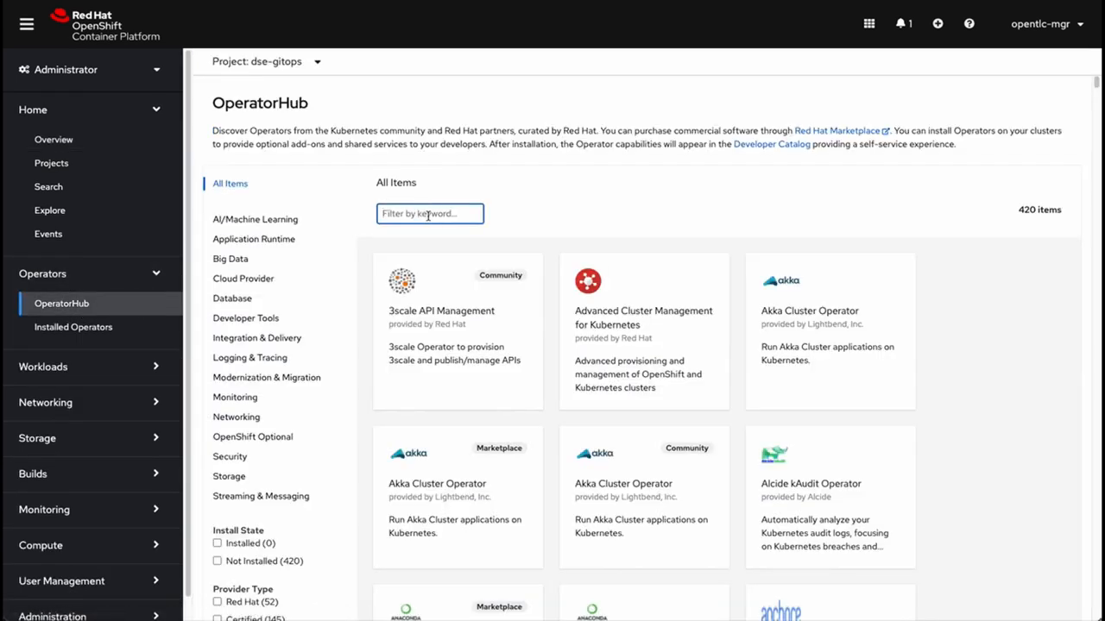
text(gitlab)
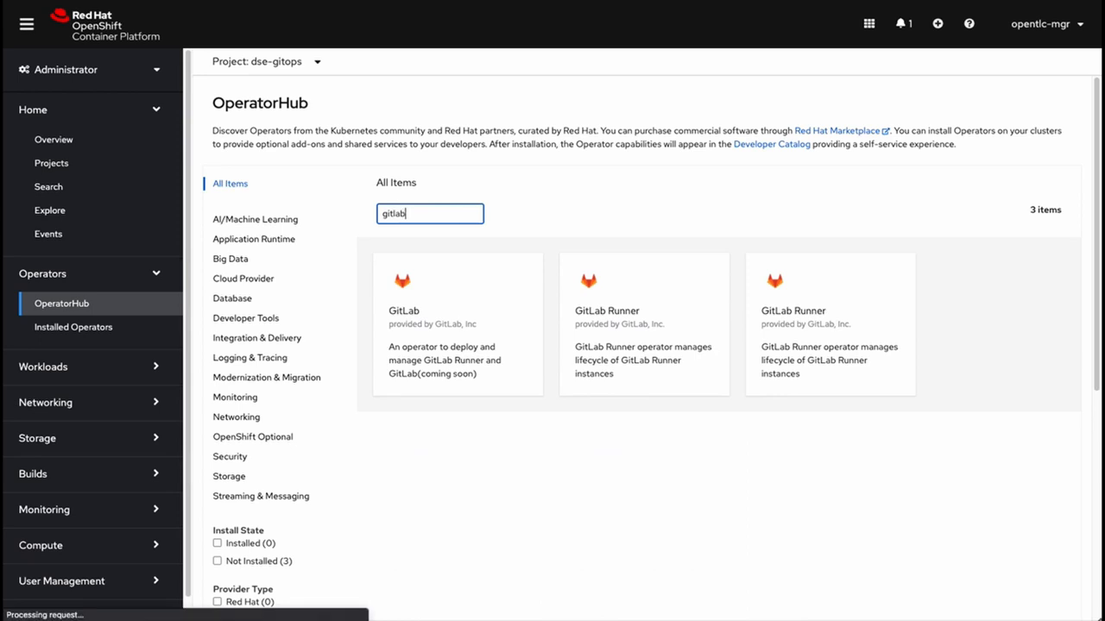
click(642, 325)
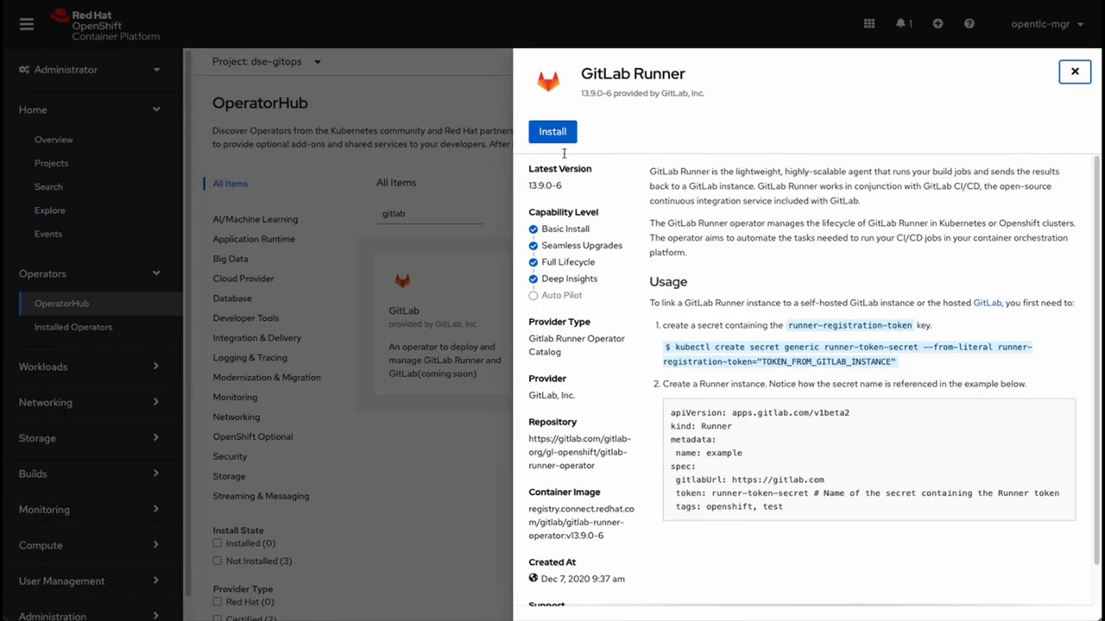
mouse_move(745, 314)
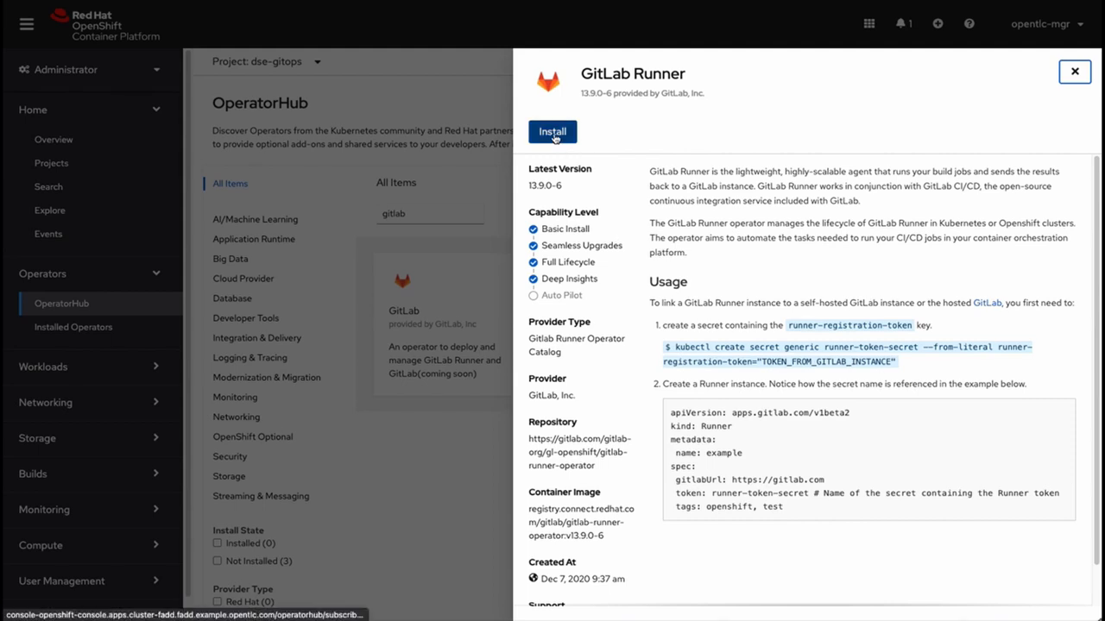
Install the GitLab Runner operator into the dse-gitops namespace
click(552, 131)
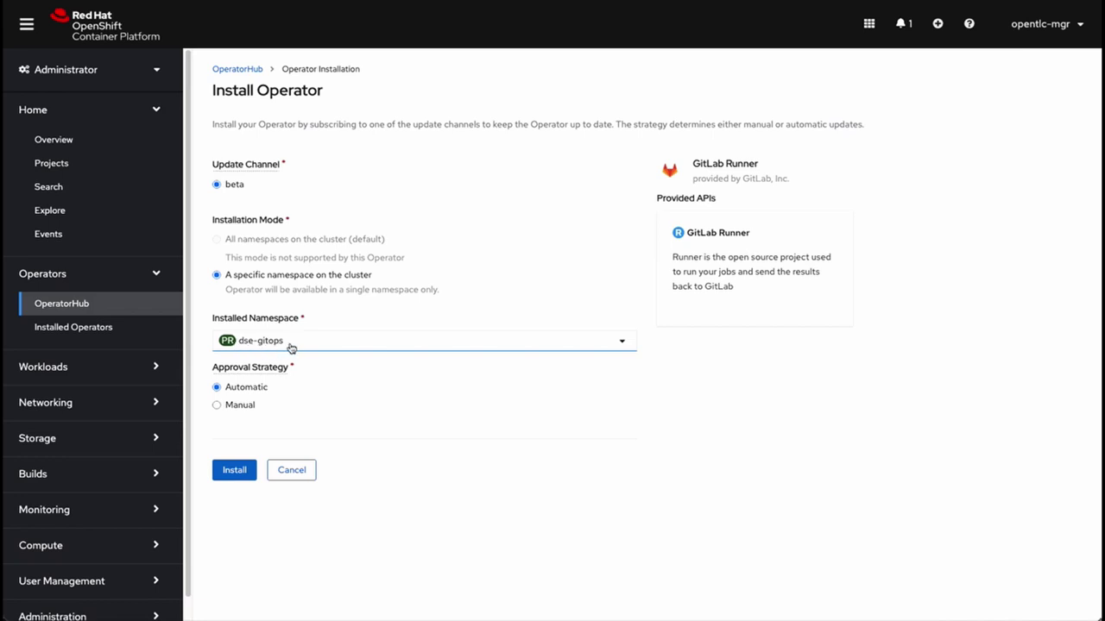
mouse_move(242, 458)
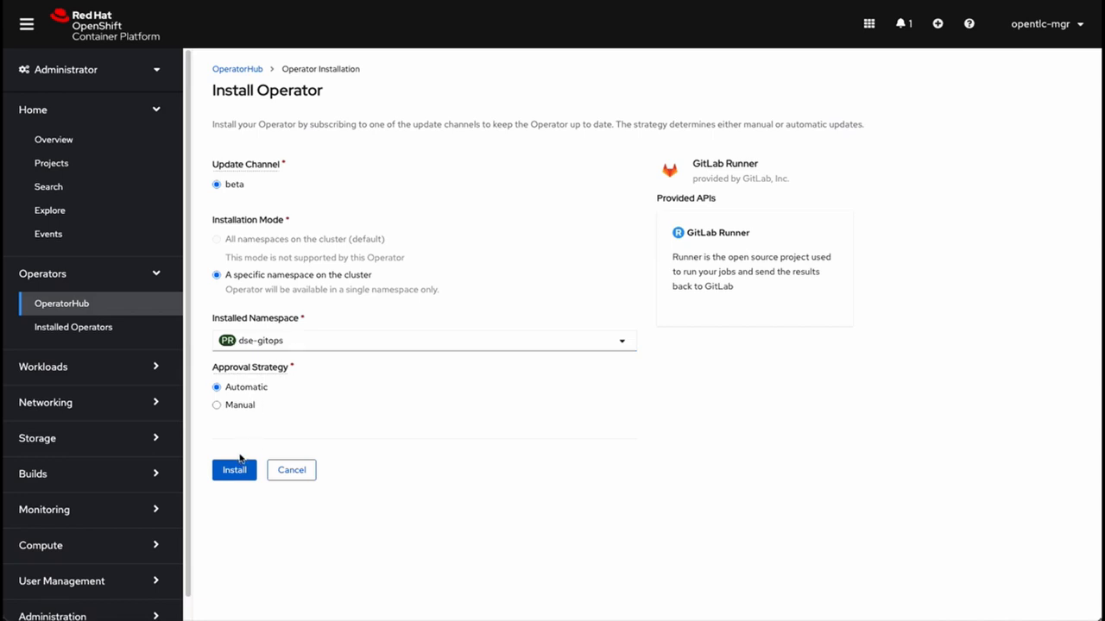
click(235, 469)
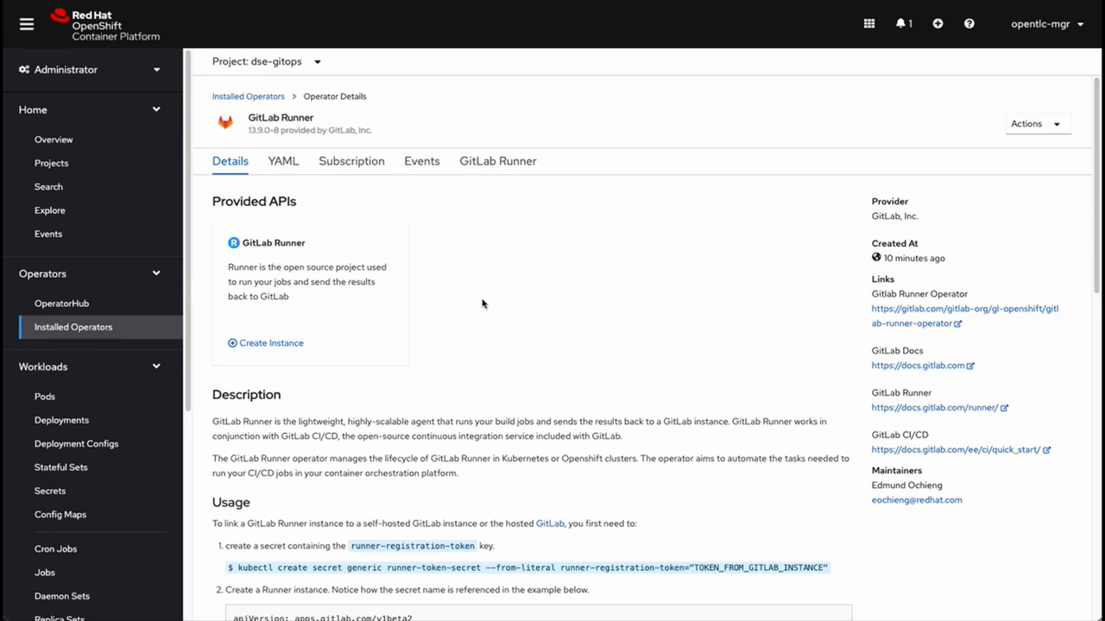
mouse_move(480, 316)
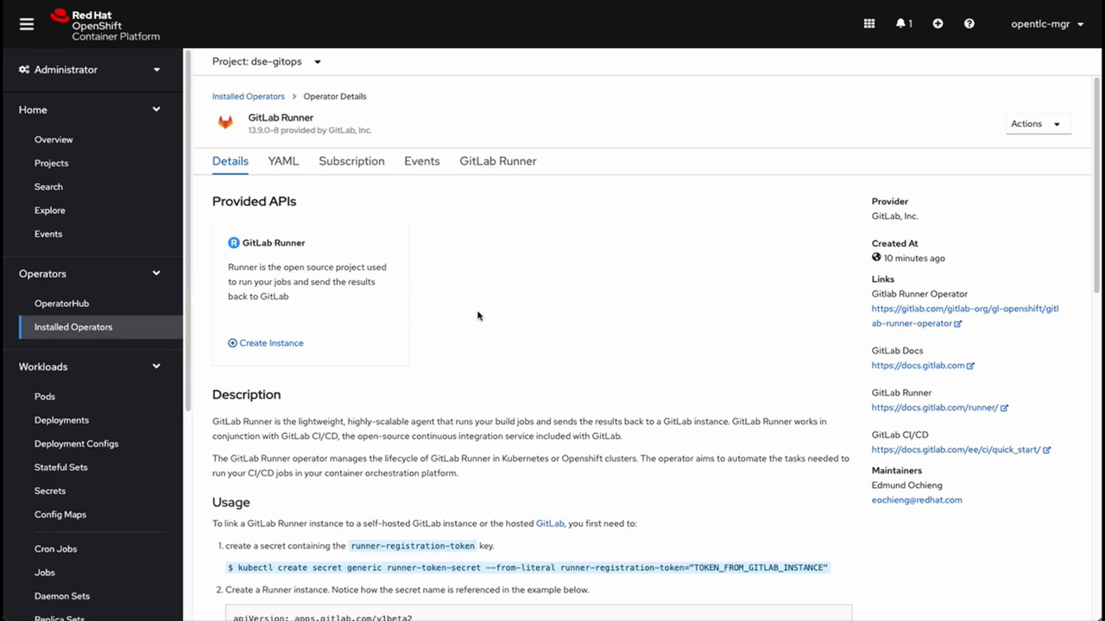
mouse_move(292, 235)
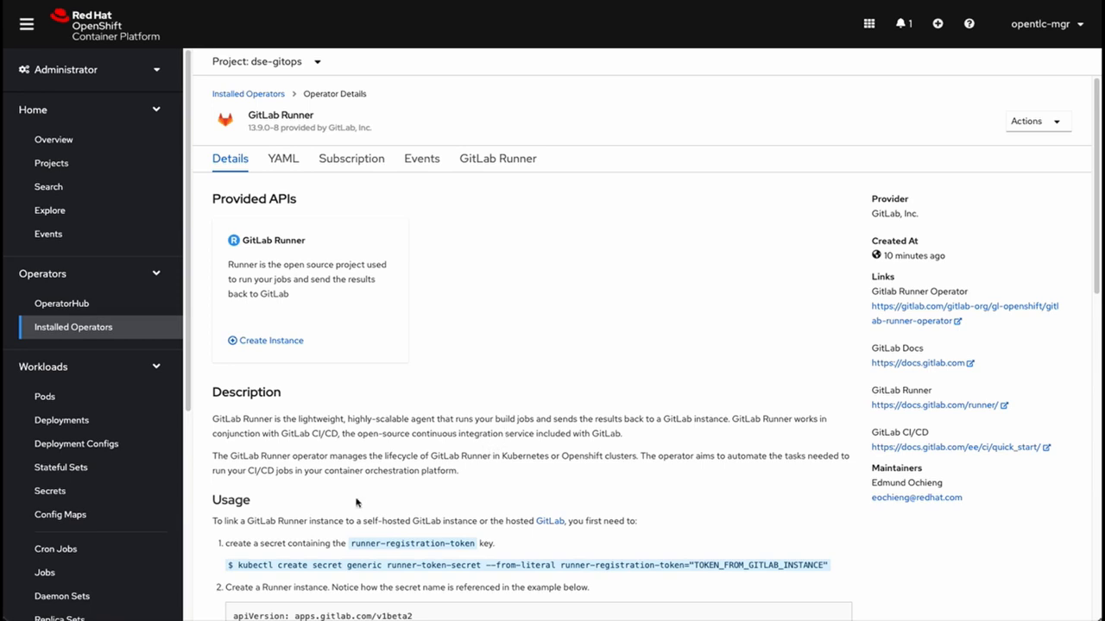
mouse_move(376, 535)
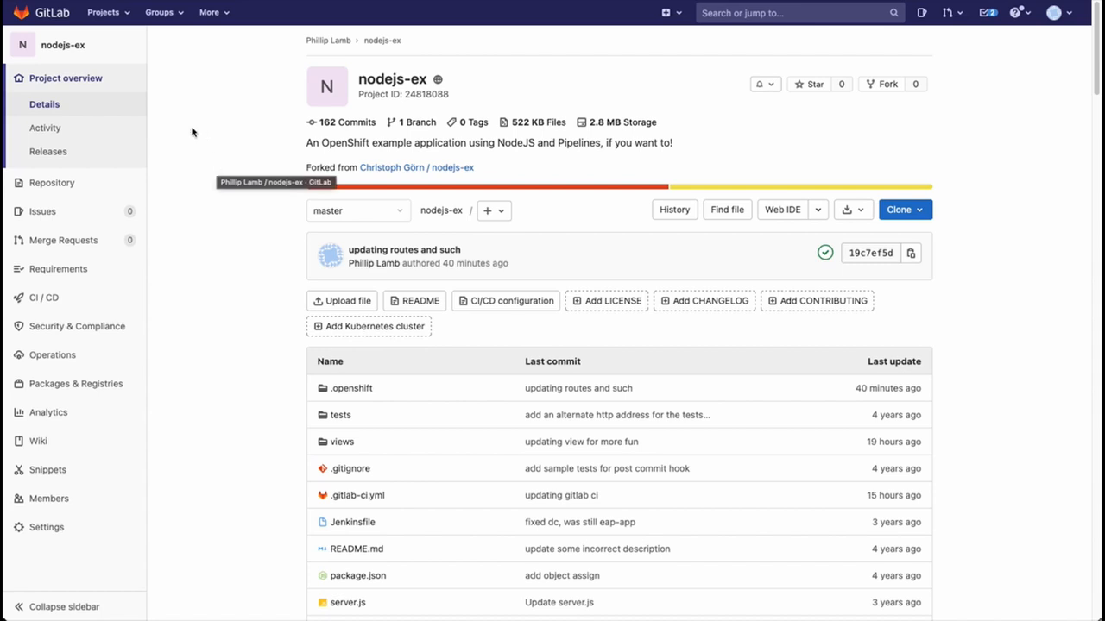
Copy the nodejs-ex project's runner registration token from Settings > CI/CD > Runners
click(45, 528)
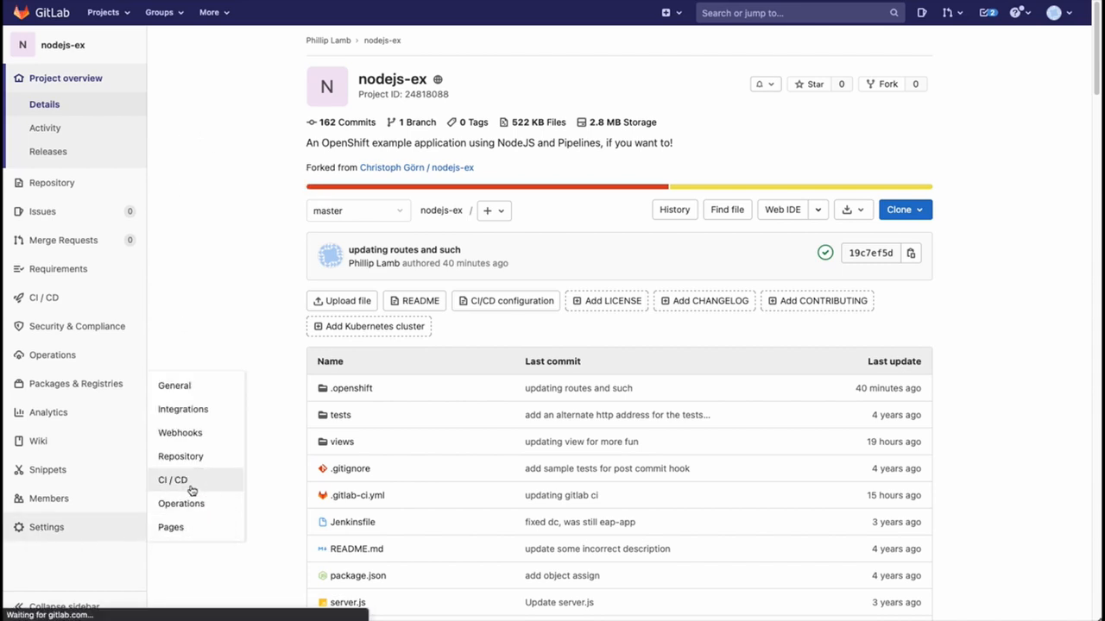
click(173, 480)
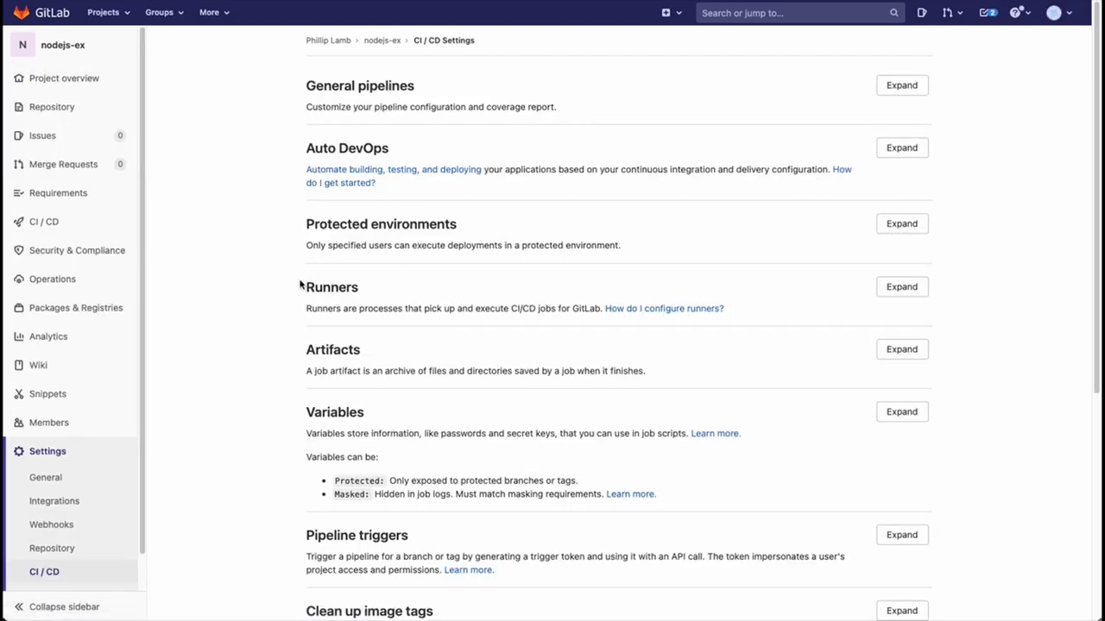
click(901, 287)
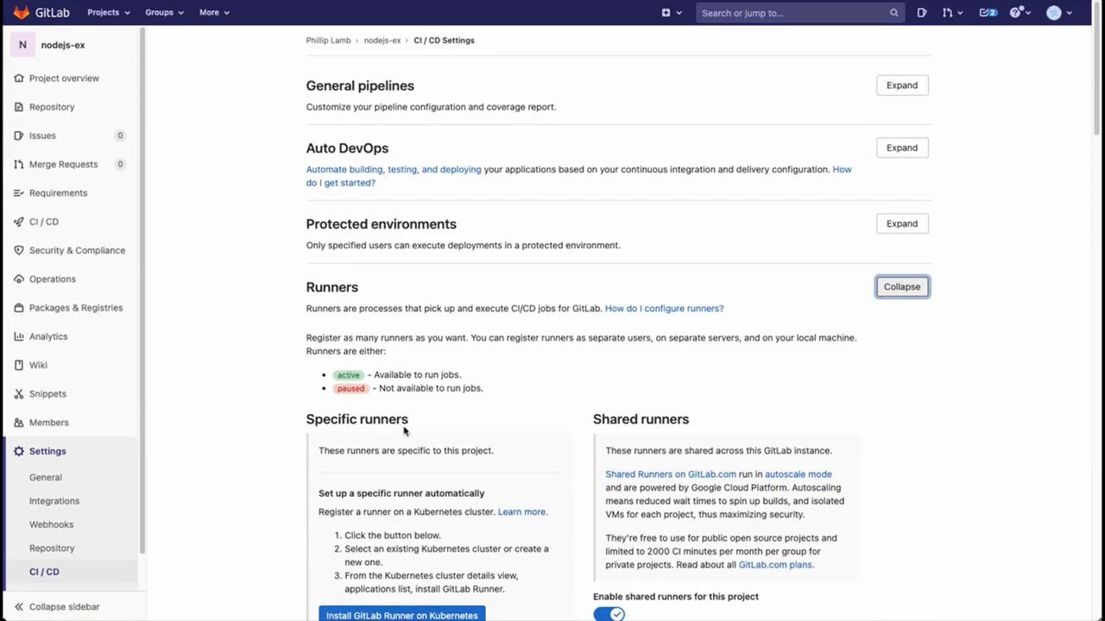
scroll(down, 3)
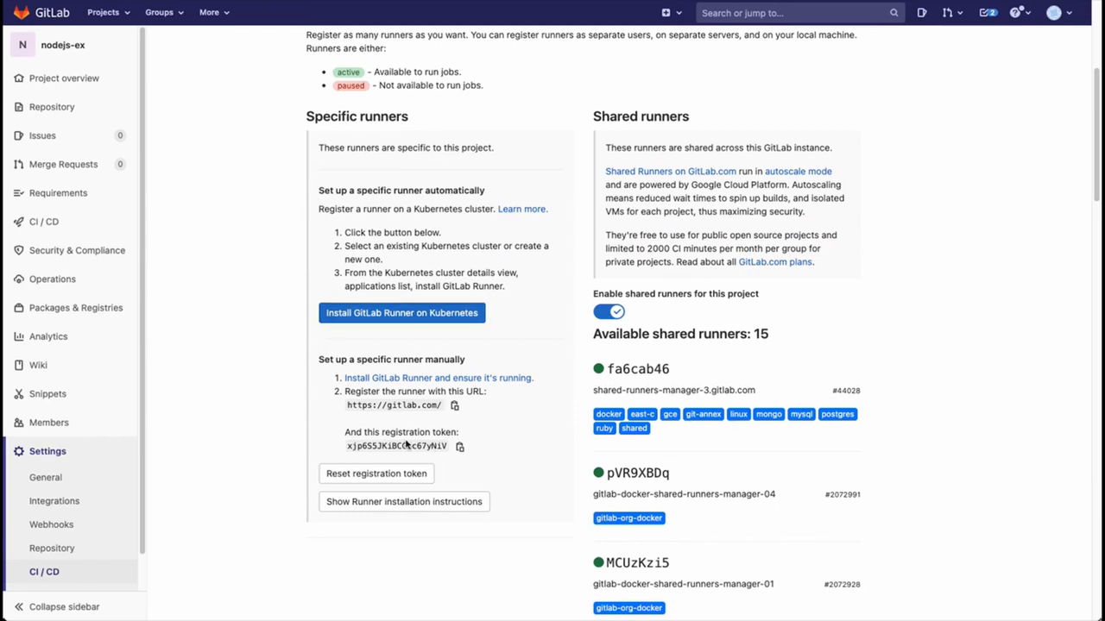
click(459, 445)
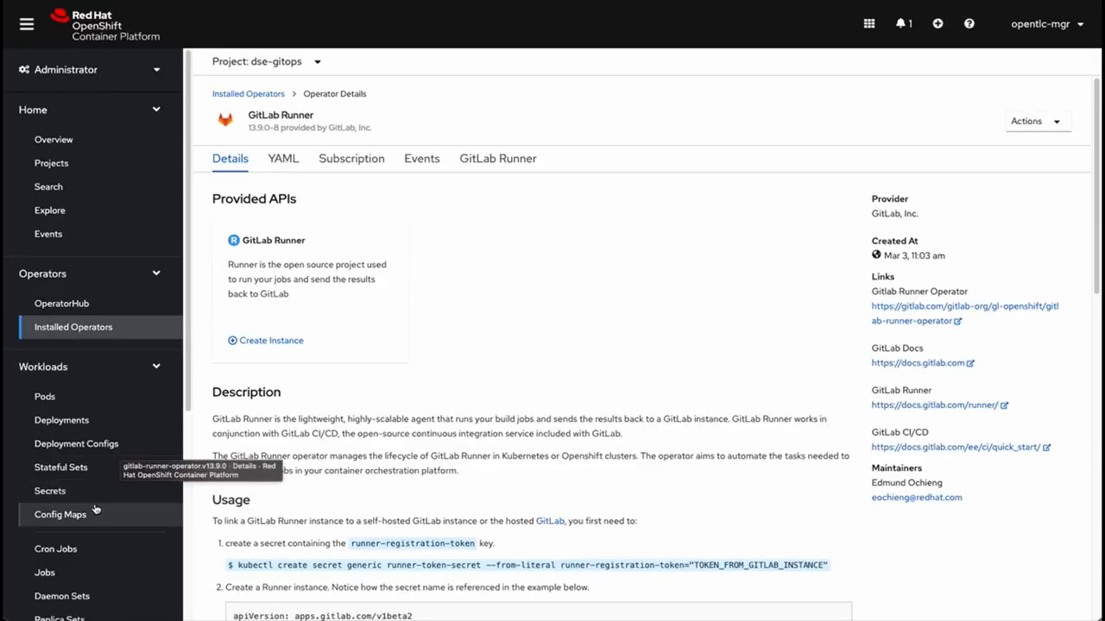
Create the gitlab-runner-secret Opaque secret from YAML with the runner registration token
click(48, 490)
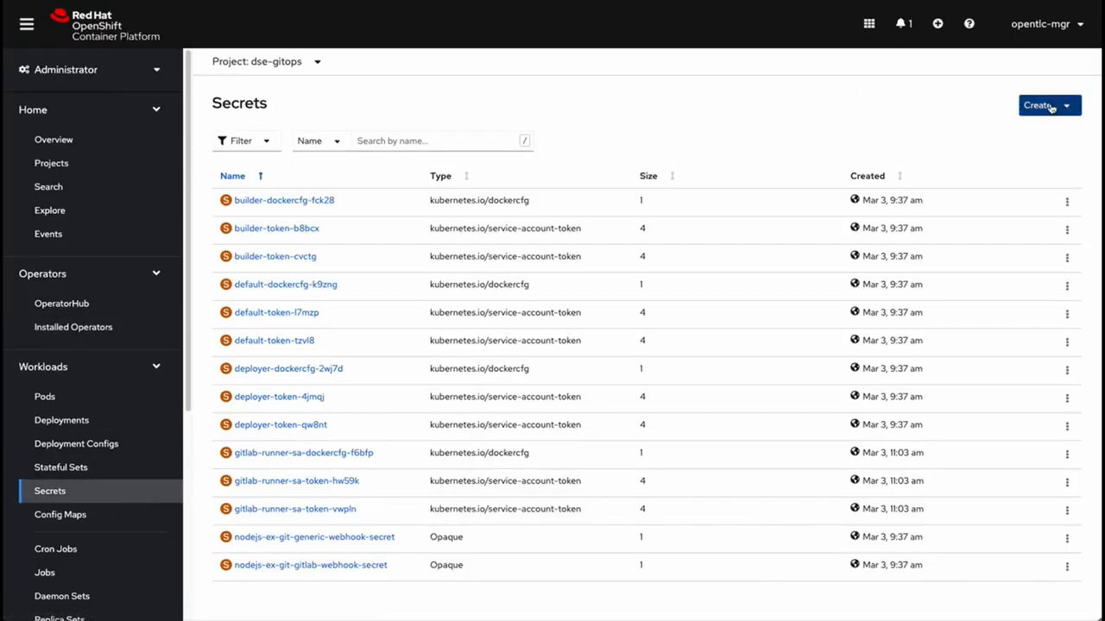
click(1041, 104)
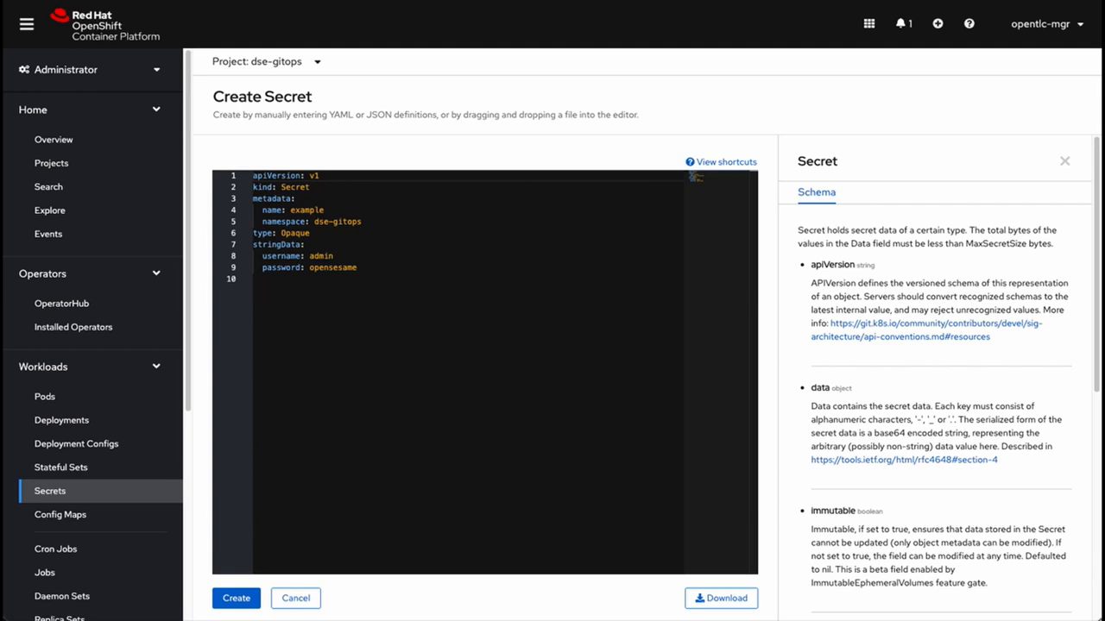
mouse_move(407, 256)
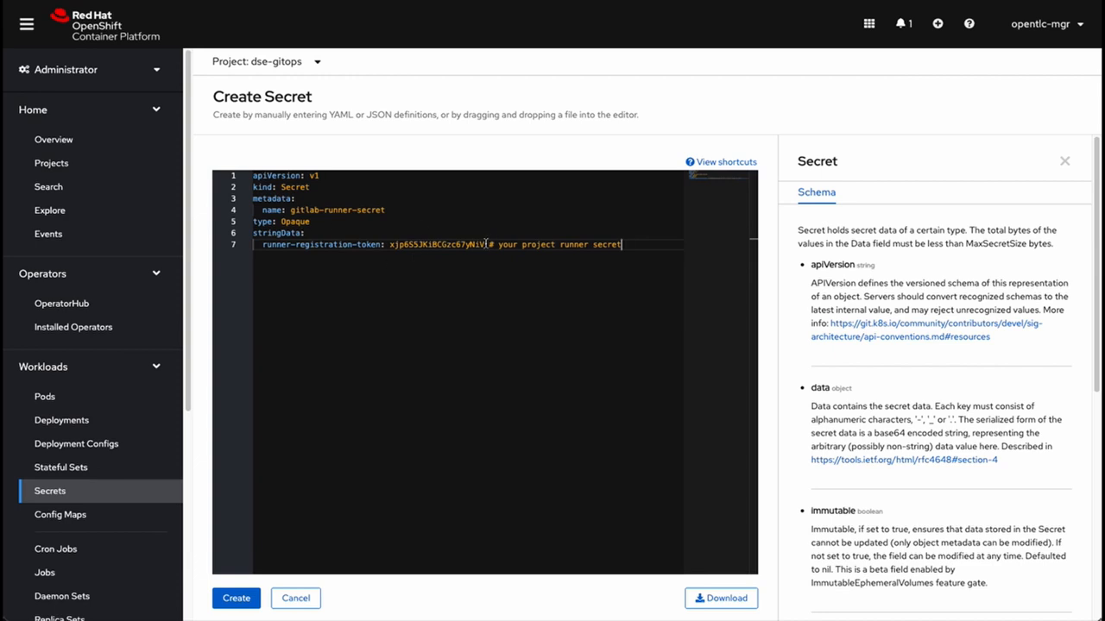
click(235, 597)
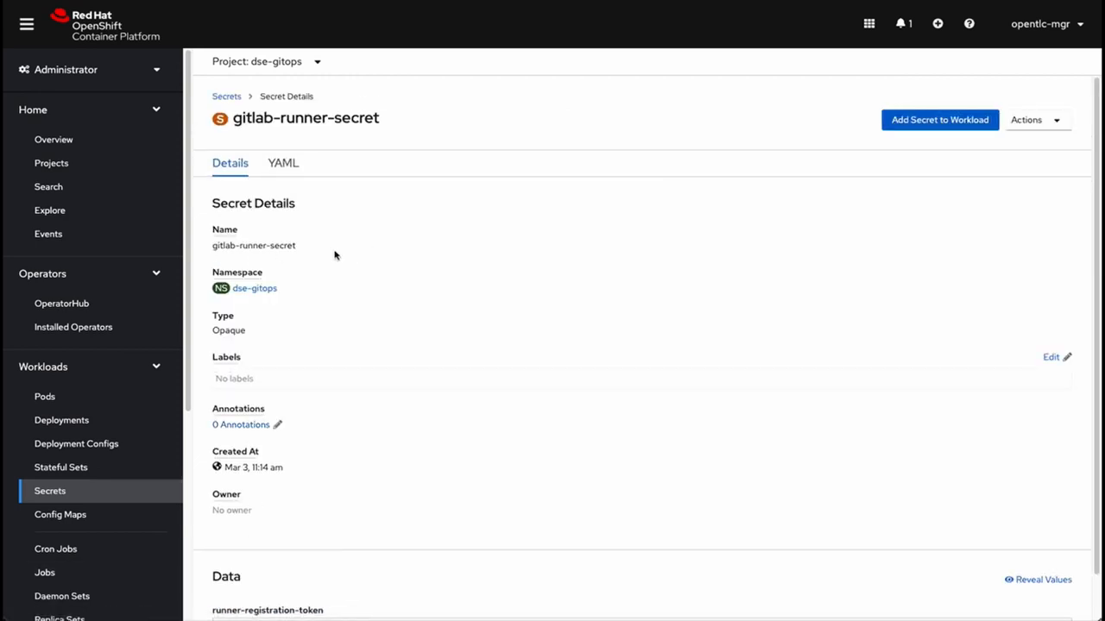
Create a GitLab Runner named example from YAML, referencing gitlab-runner-secret, in dse-gitops
click(73, 328)
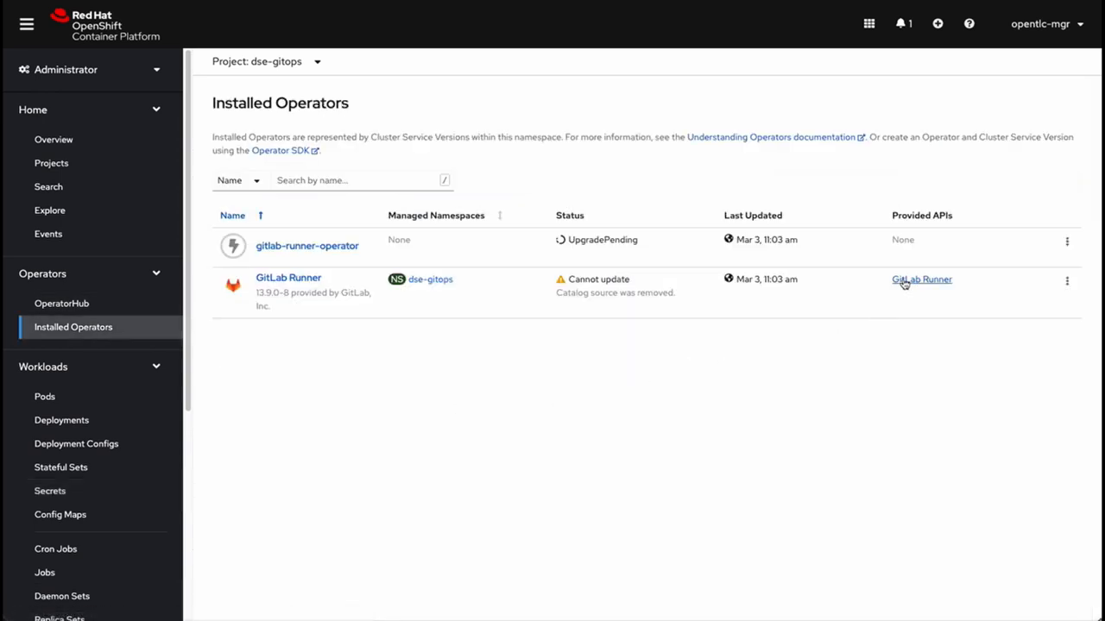
click(920, 279)
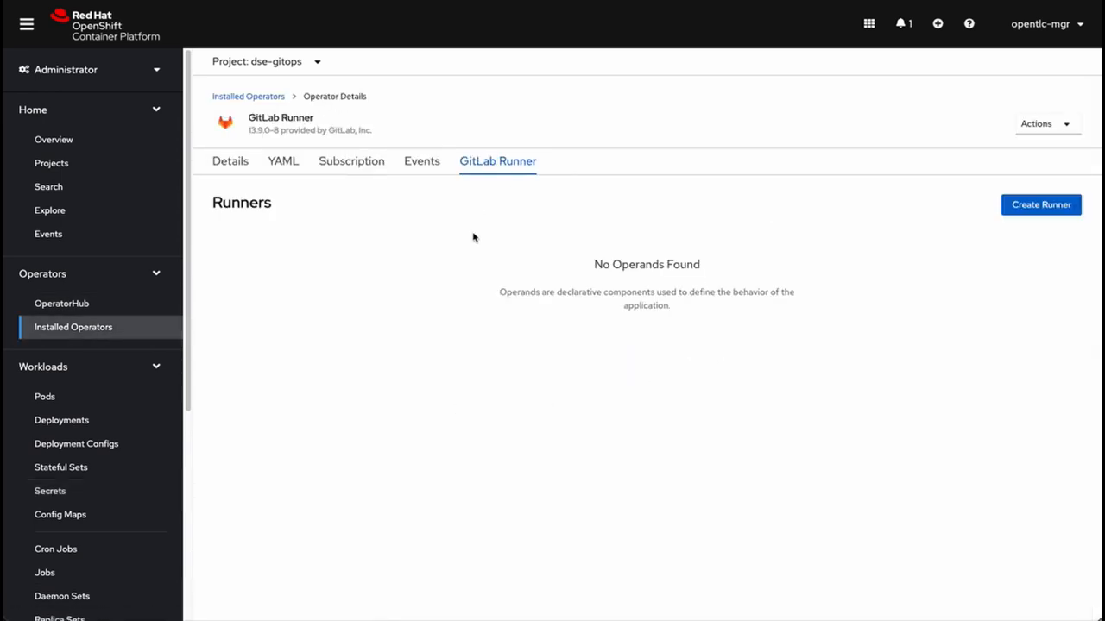
click(1040, 204)
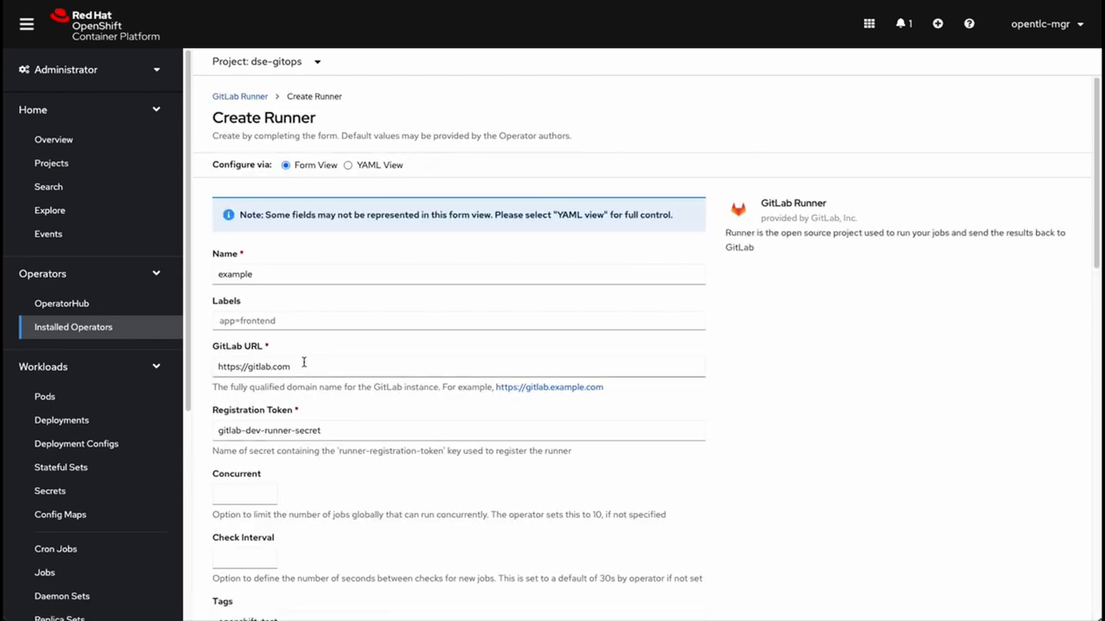
click(349, 166)
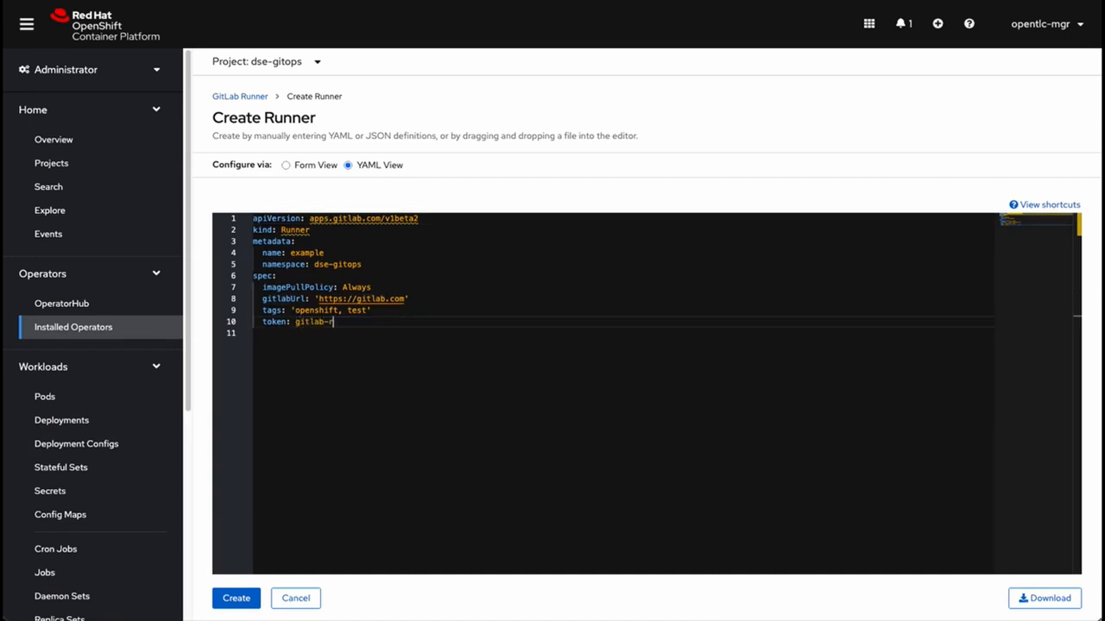
text(unner-secret)
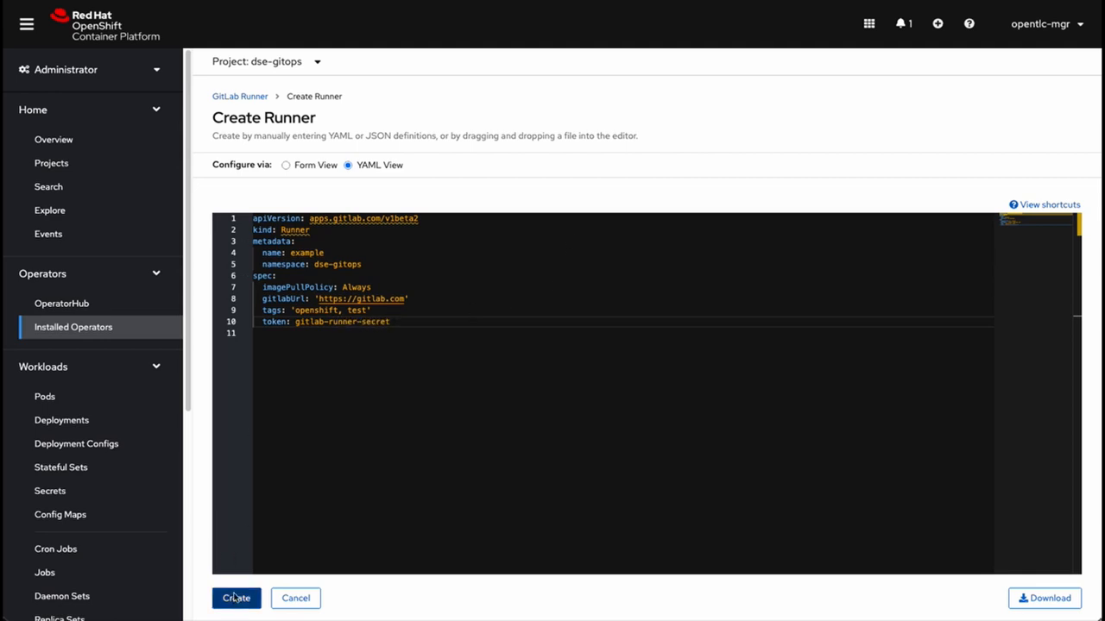
click(235, 597)
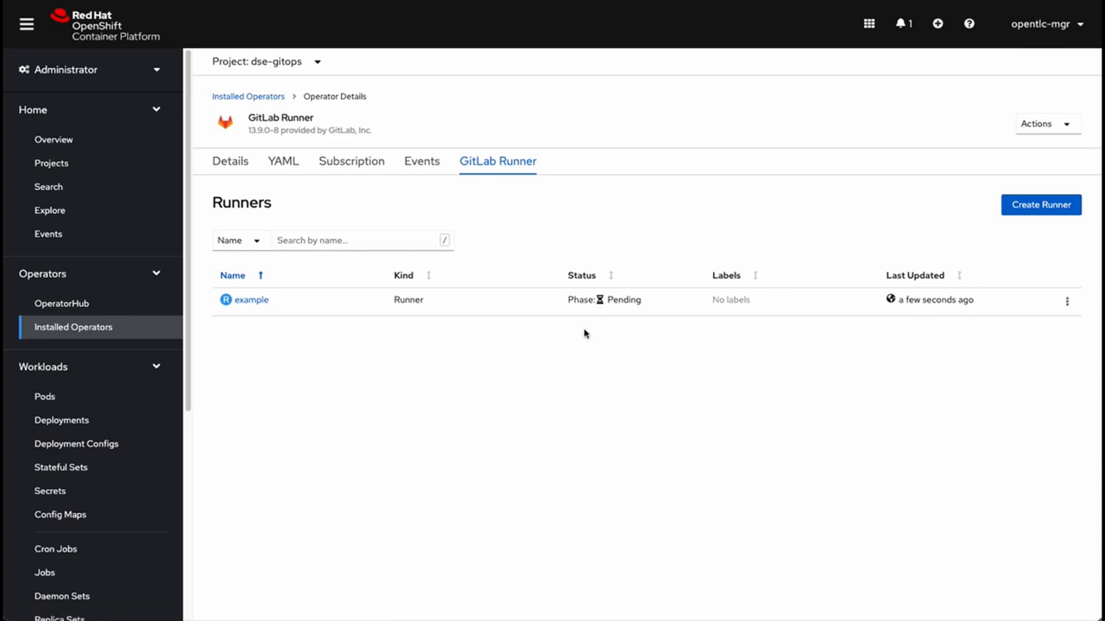
mouse_move(663, 393)
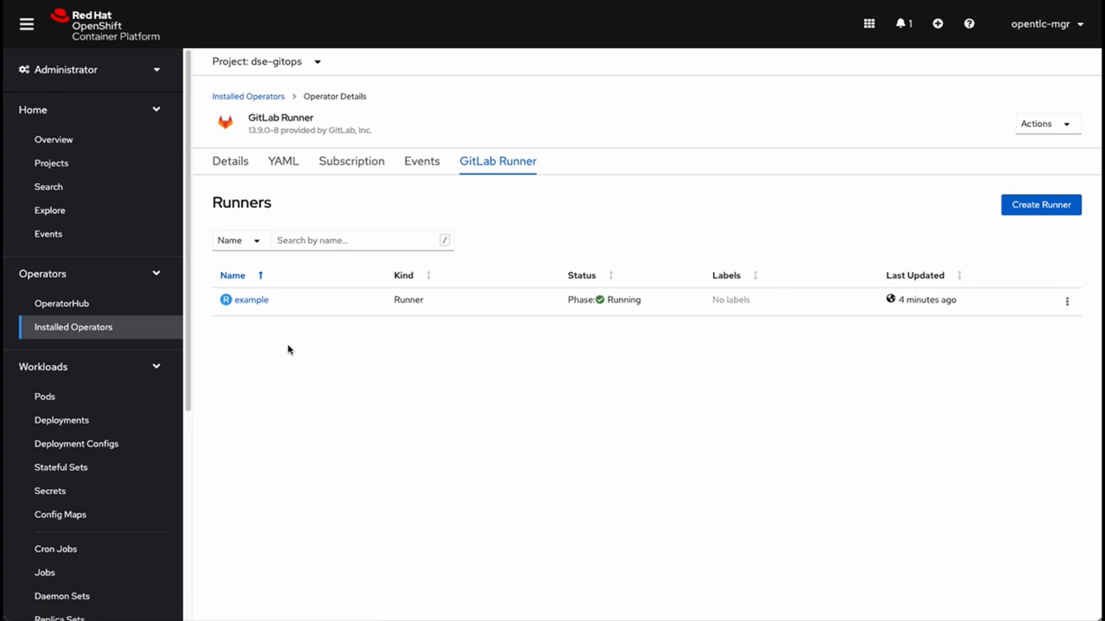
mouse_move(395, 394)
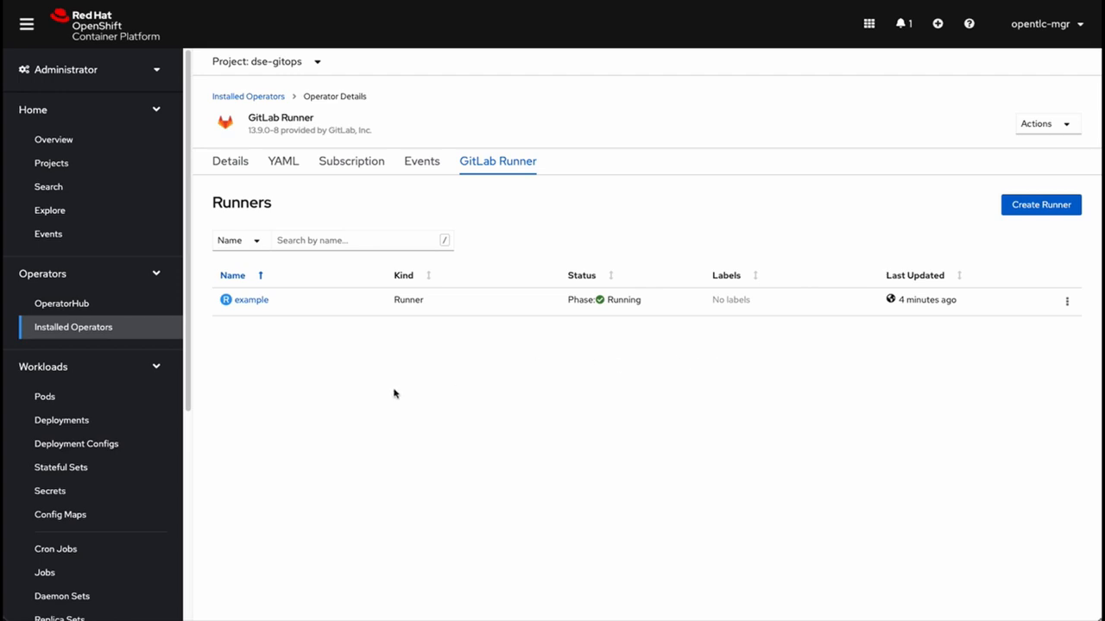
mouse_move(480, 383)
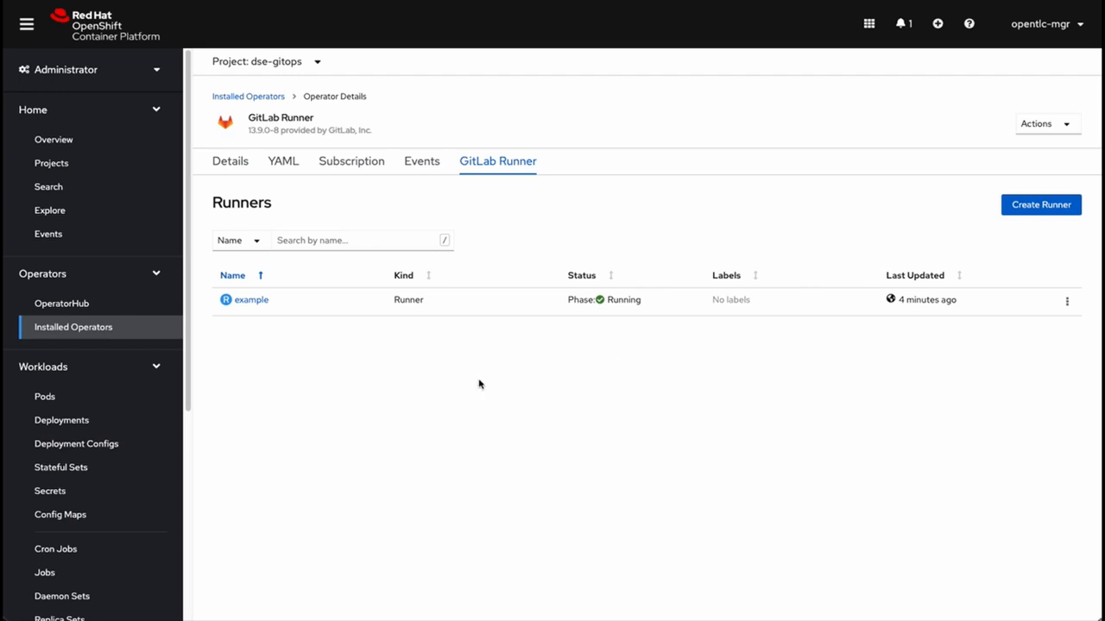
mouse_move(200, 94)
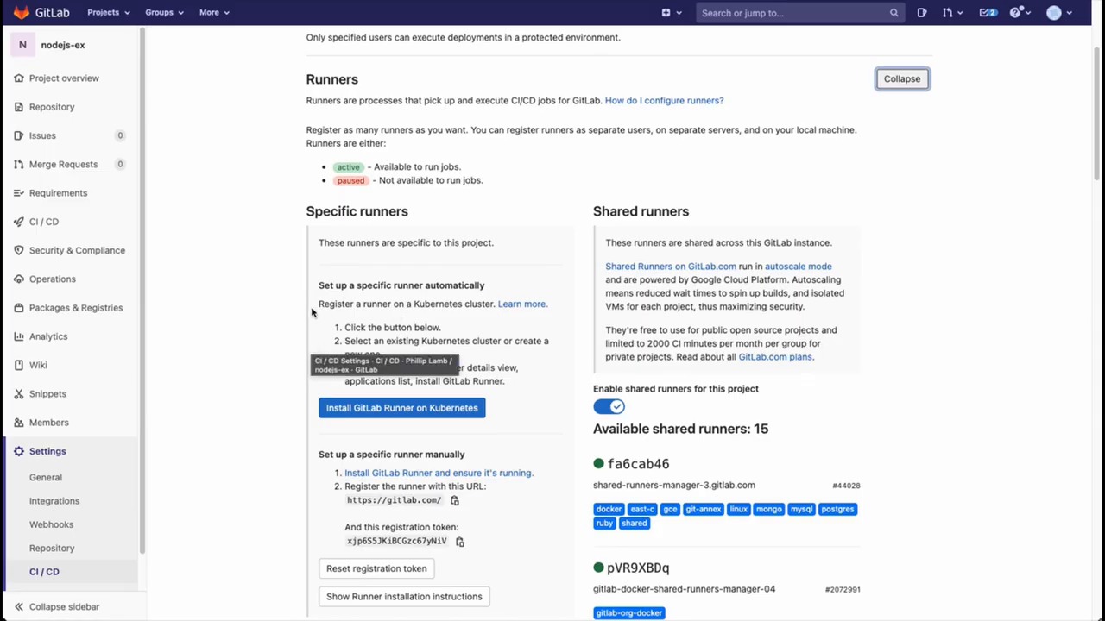
scroll(down, 3)
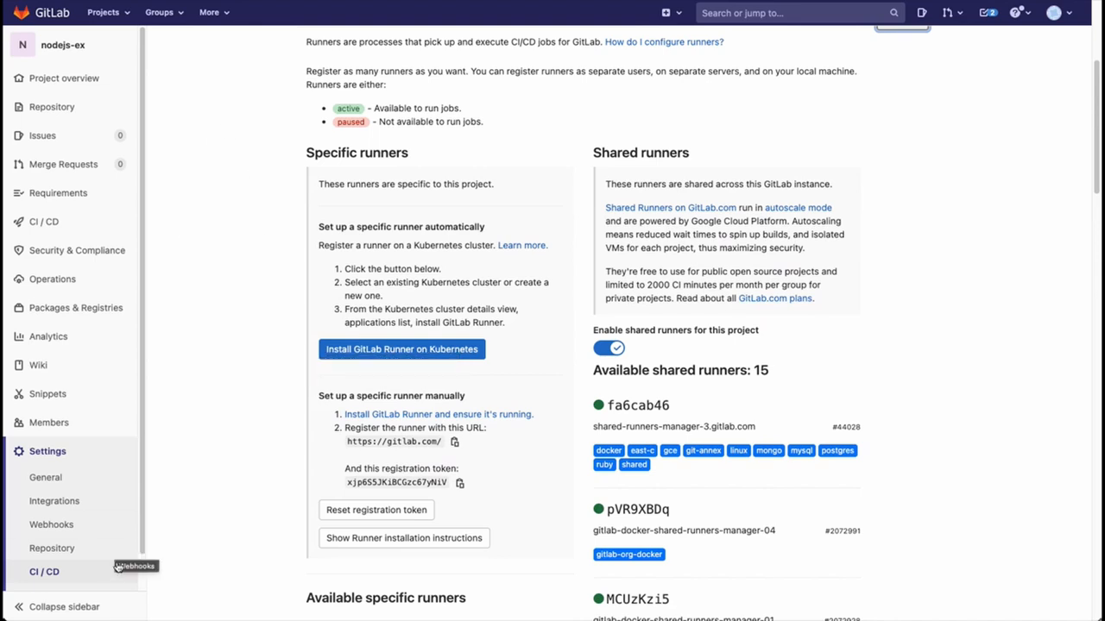
mouse_move(415, 163)
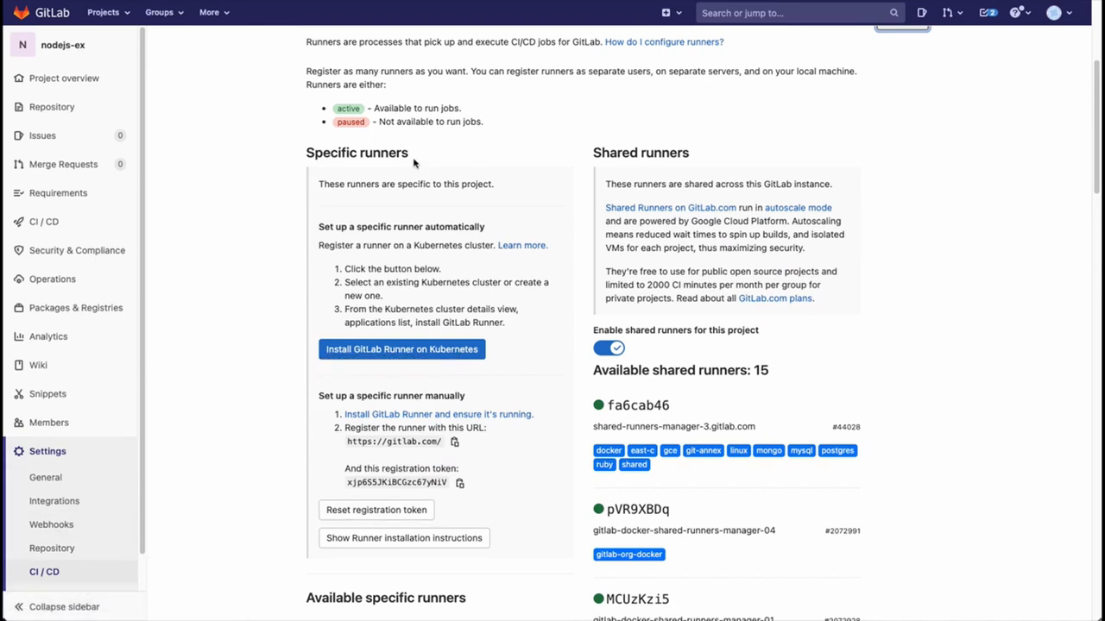
scroll(down, 3)
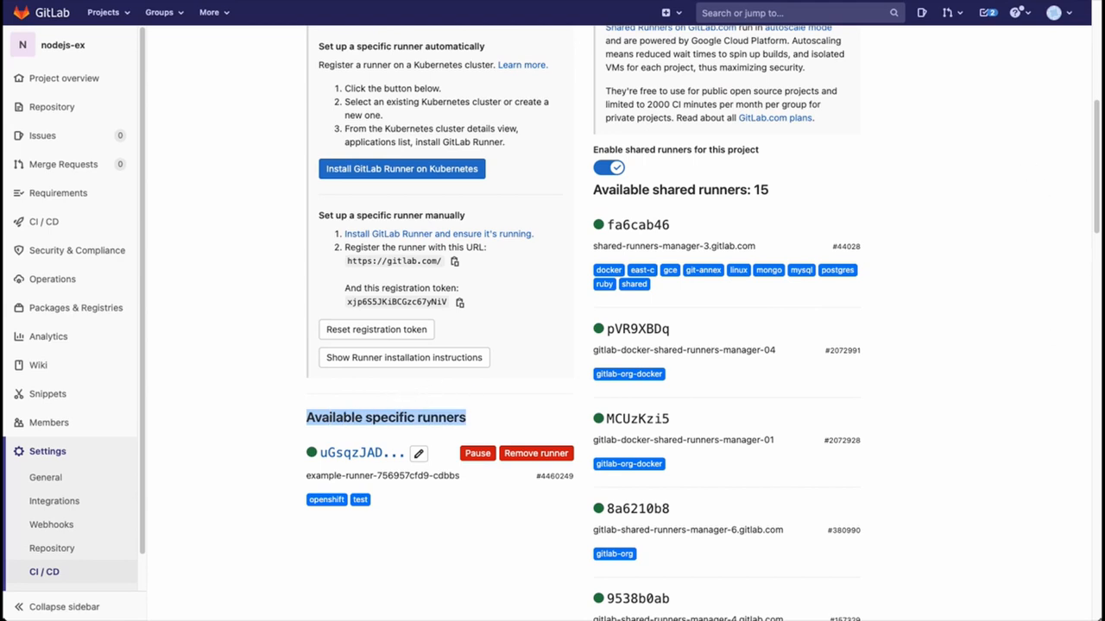
scroll(down, 3)
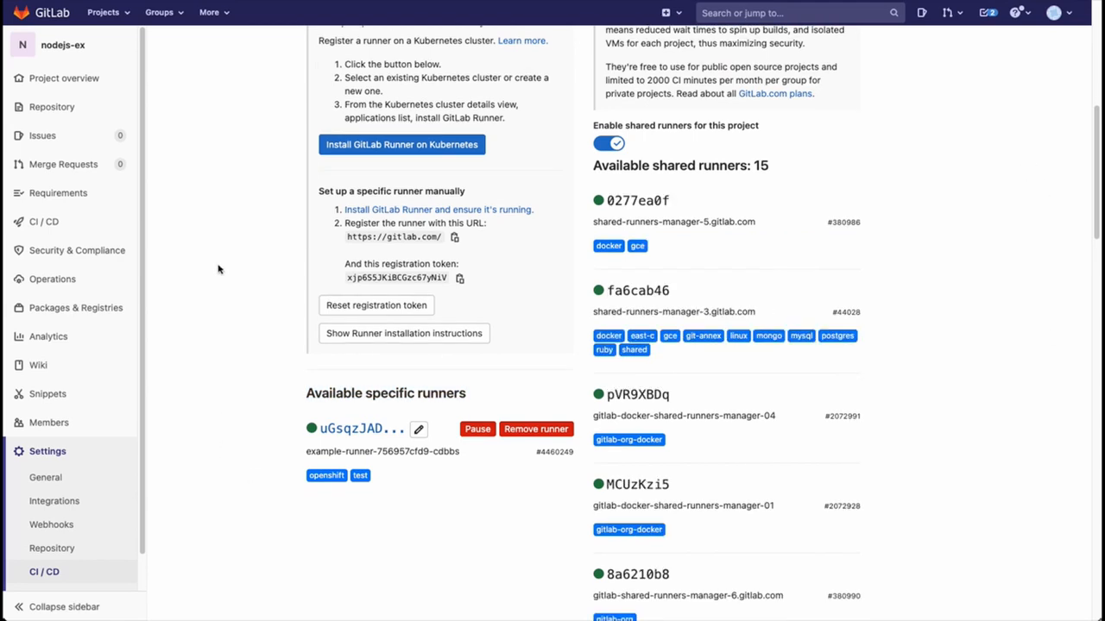
scroll(up, 3)
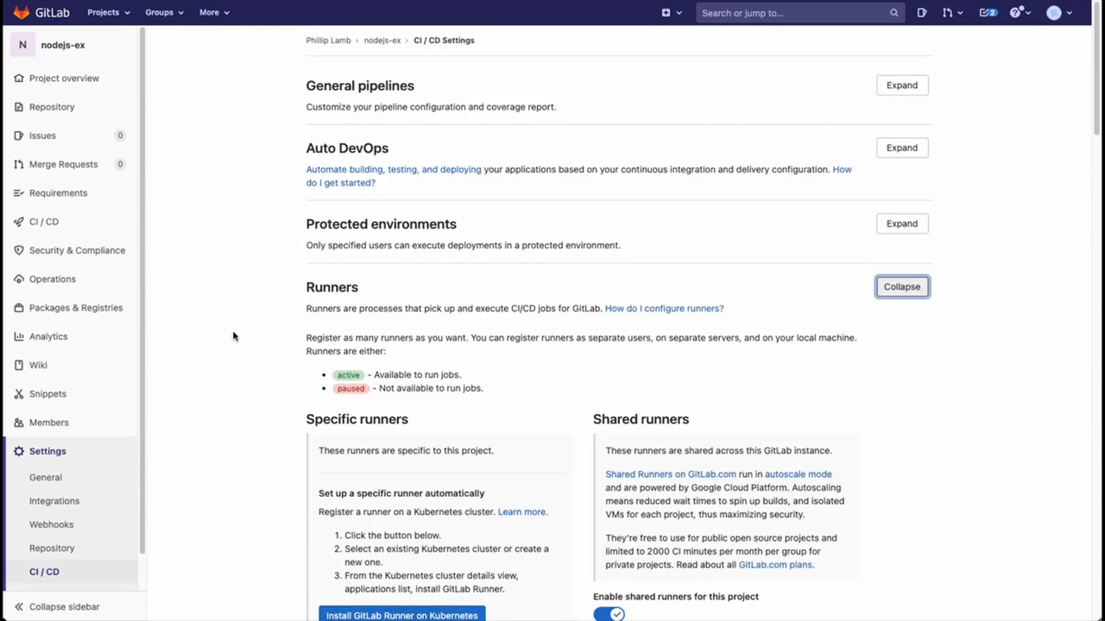
mouse_move(131, 170)
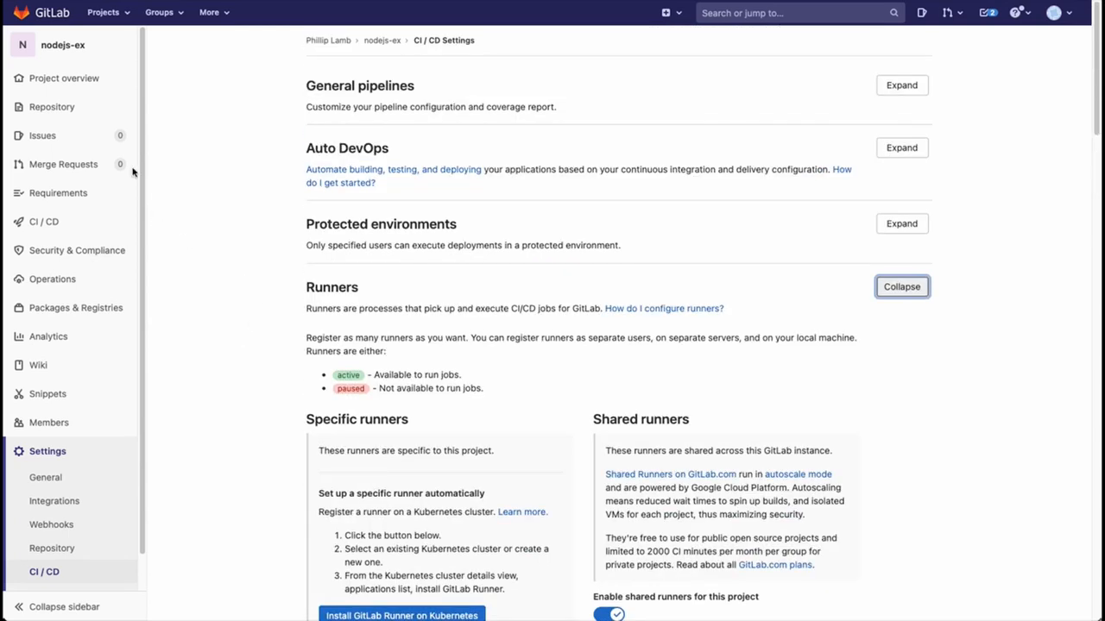
From the nodejs-ex project overview, open .gitlab-ci.yml and skim its first stages
click(65, 78)
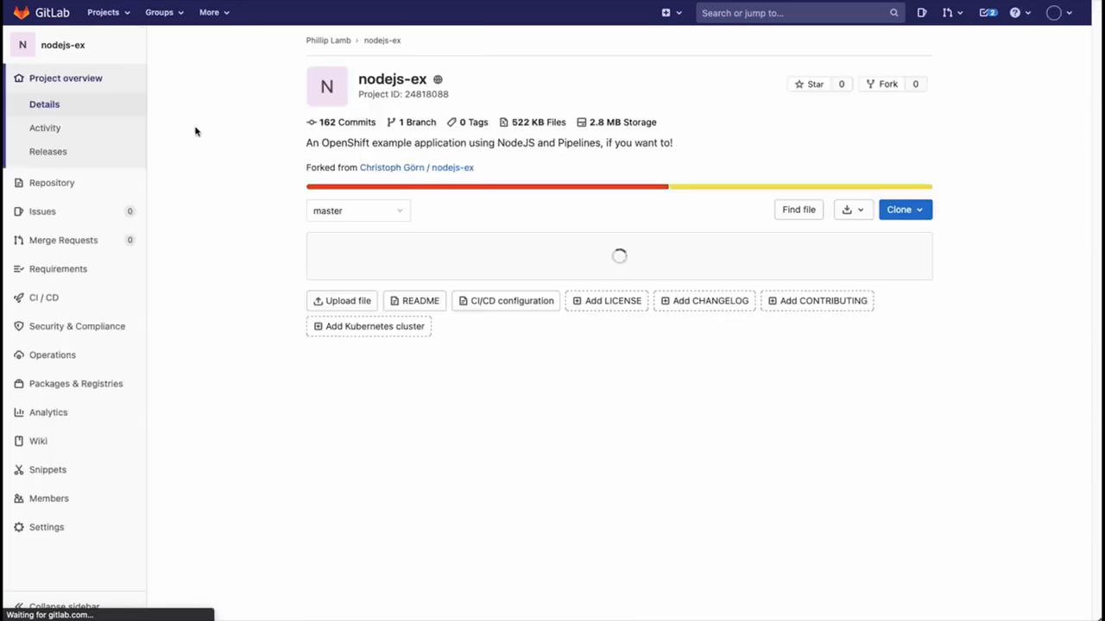
scroll(down, 3)
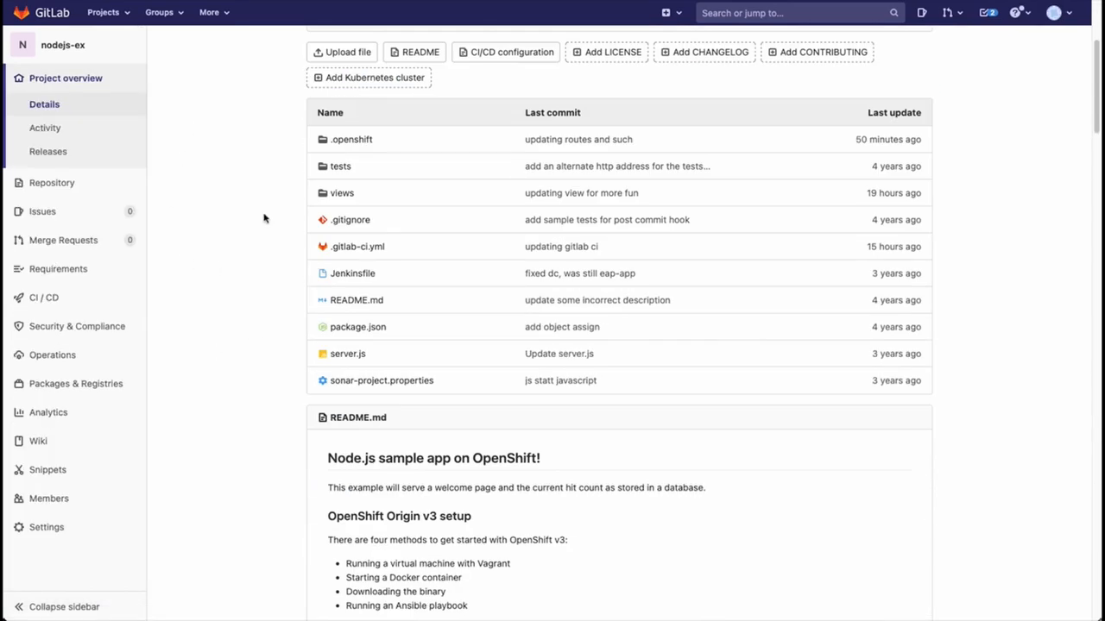
mouse_move(409, 257)
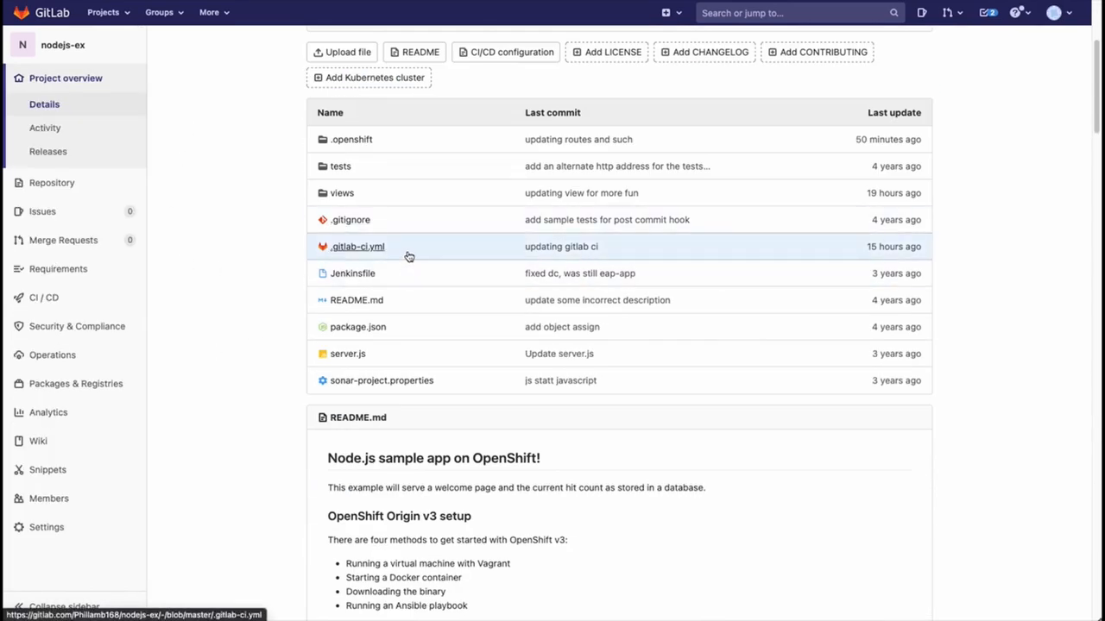
mouse_move(308, 259)
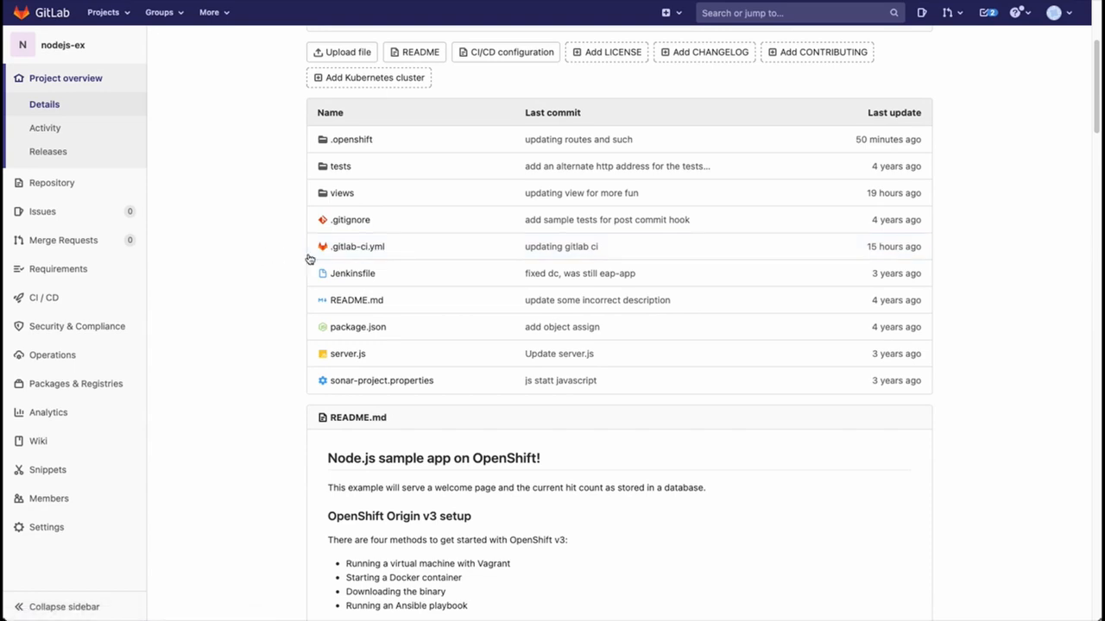
mouse_move(376, 252)
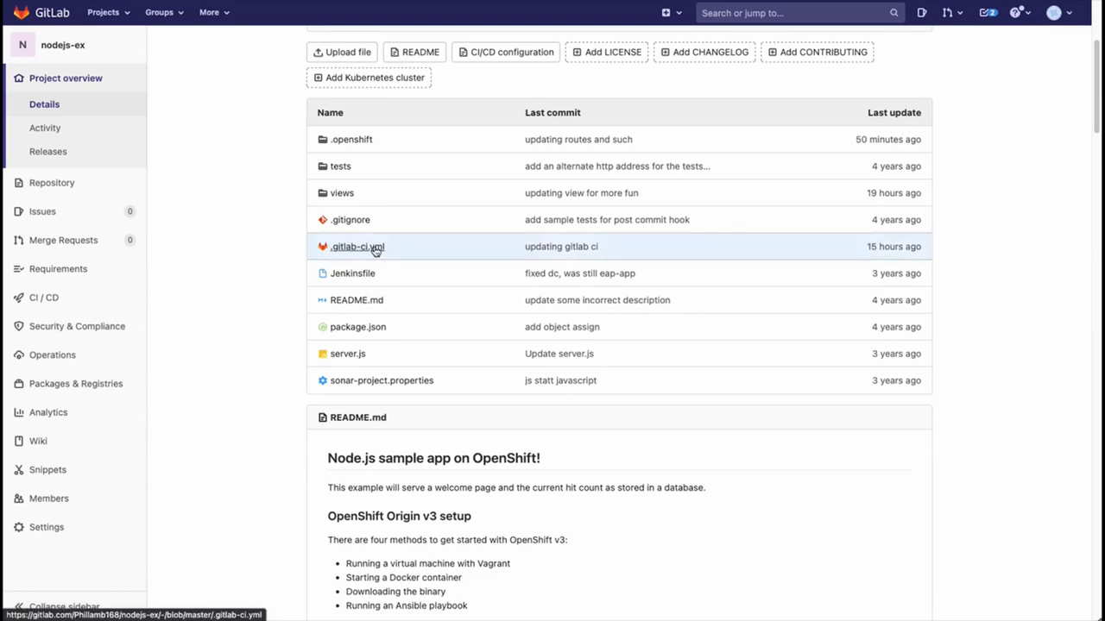
click(352, 247)
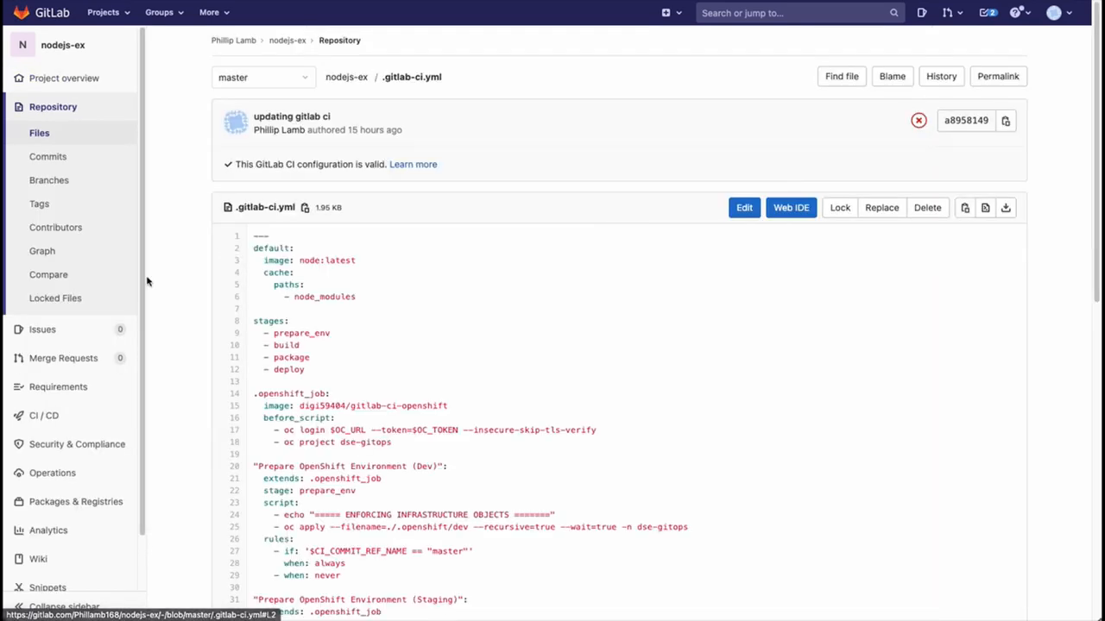
scroll(down, 3)
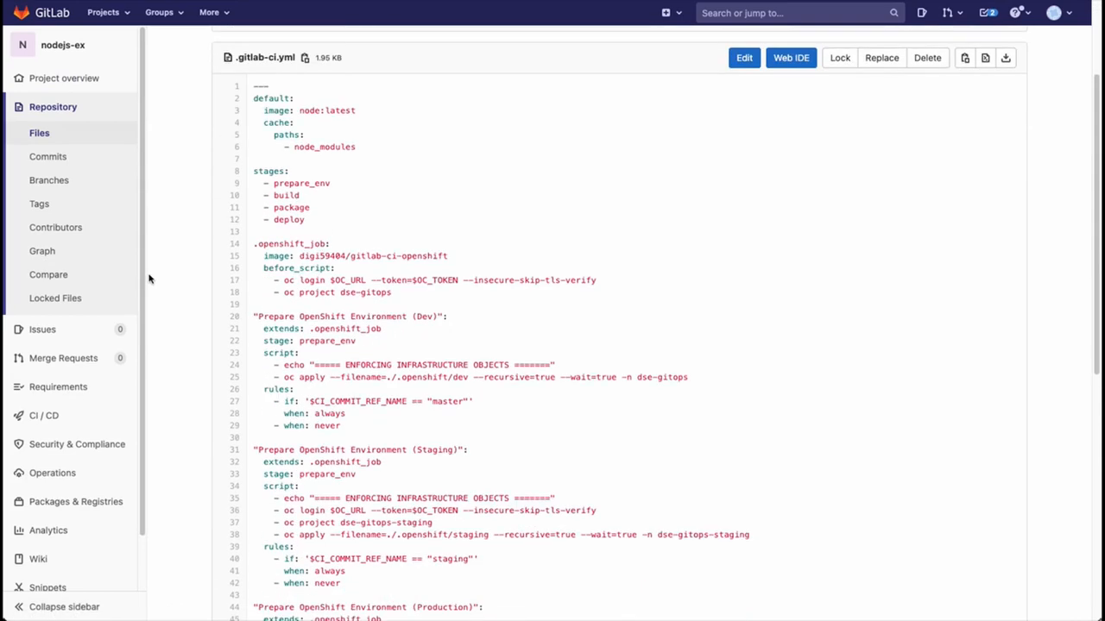
scroll(down, 3)
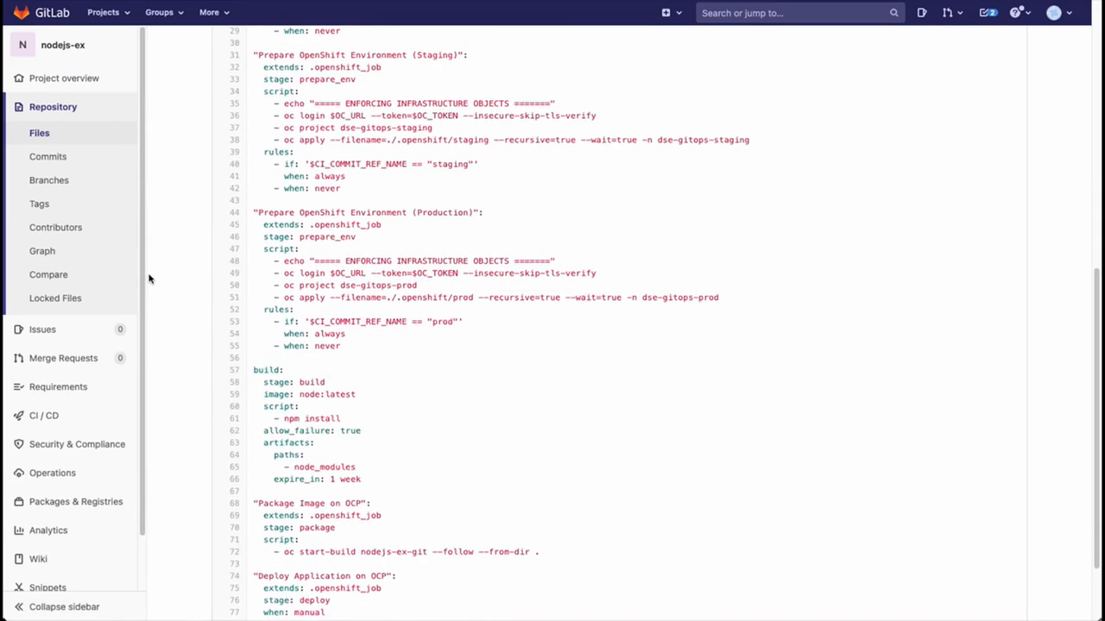
scroll(up, 3)
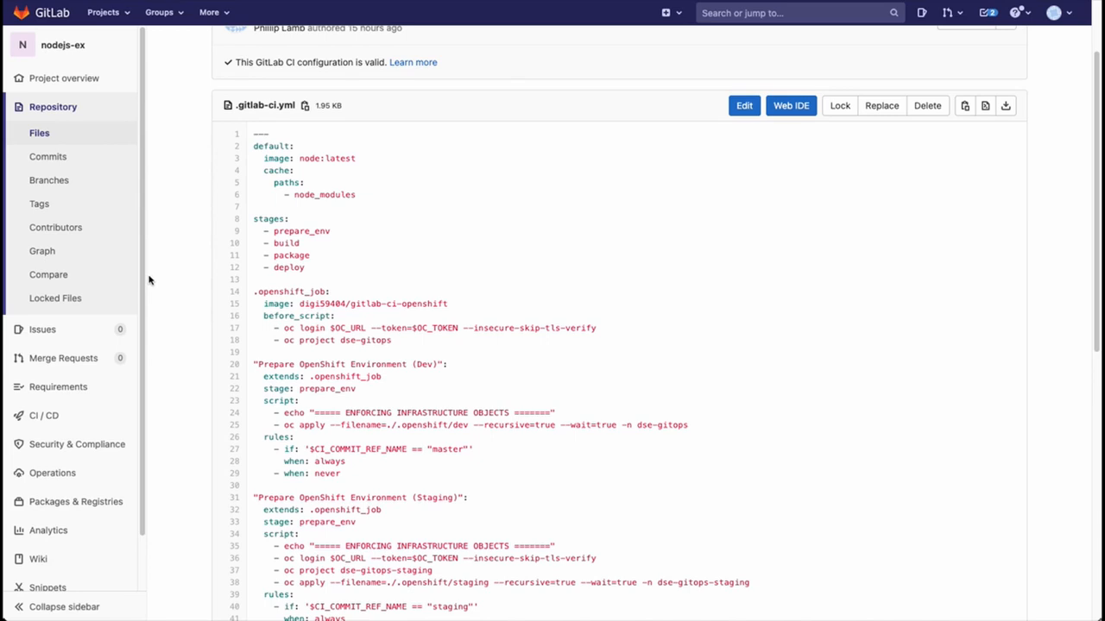
Scroll through the rest of the pipeline's build, package and deploy stages
scroll(down, 3)
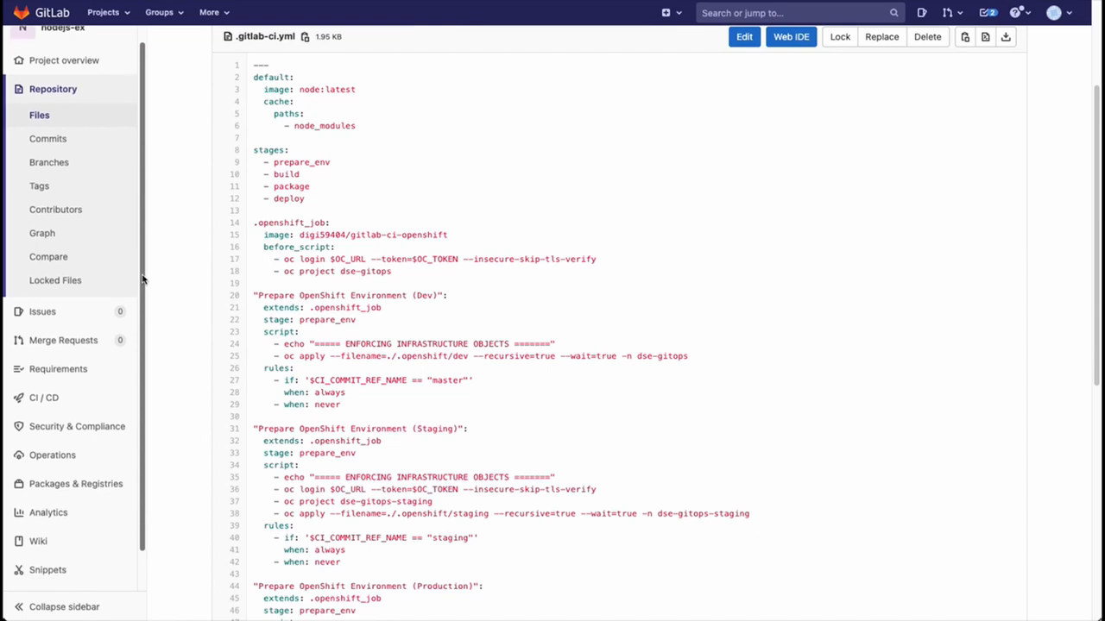
scroll(down, 3)
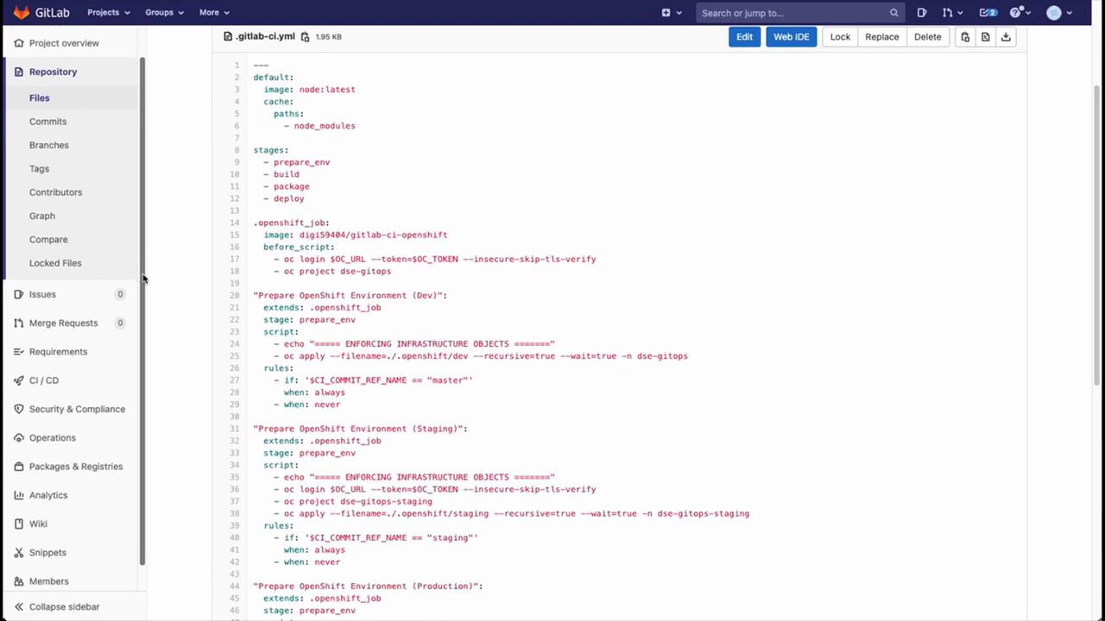
scroll(down, 3)
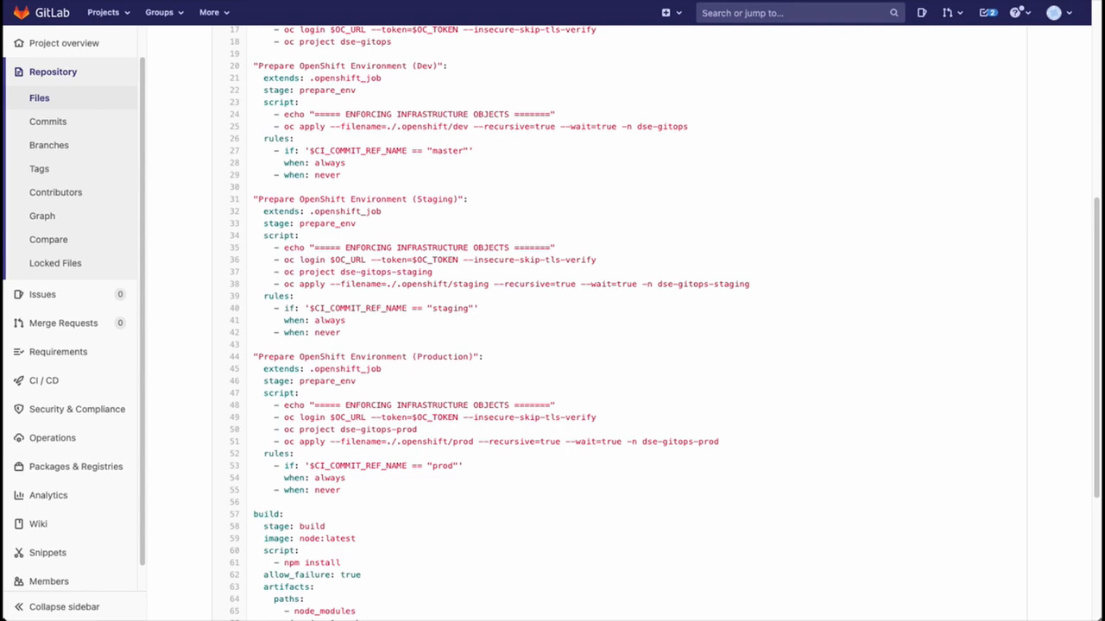
mouse_move(501, 519)
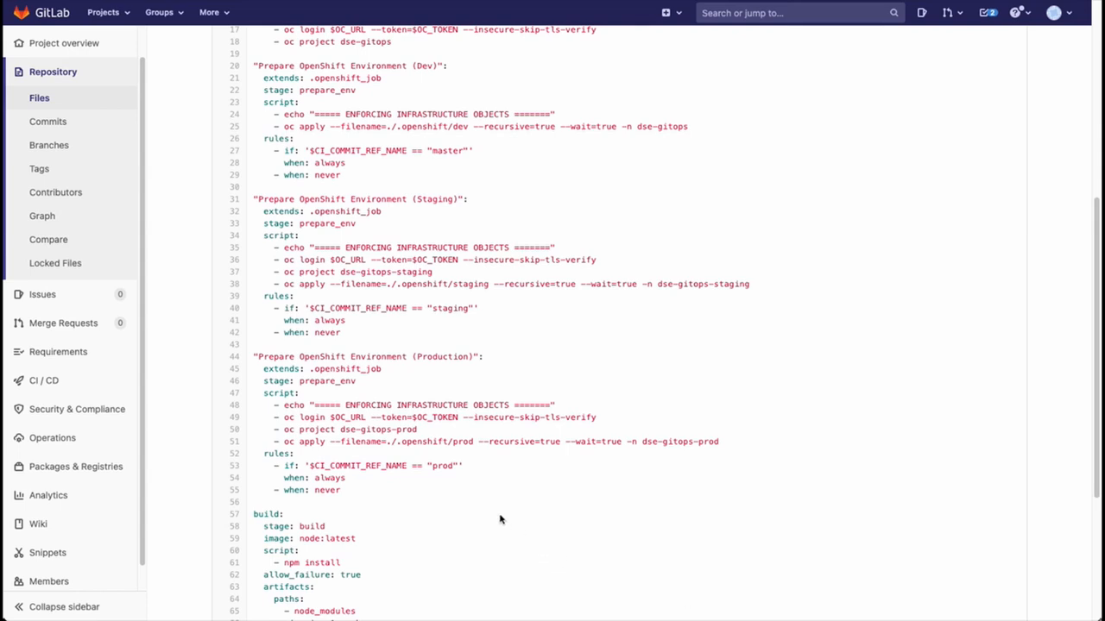
mouse_move(417, 456)
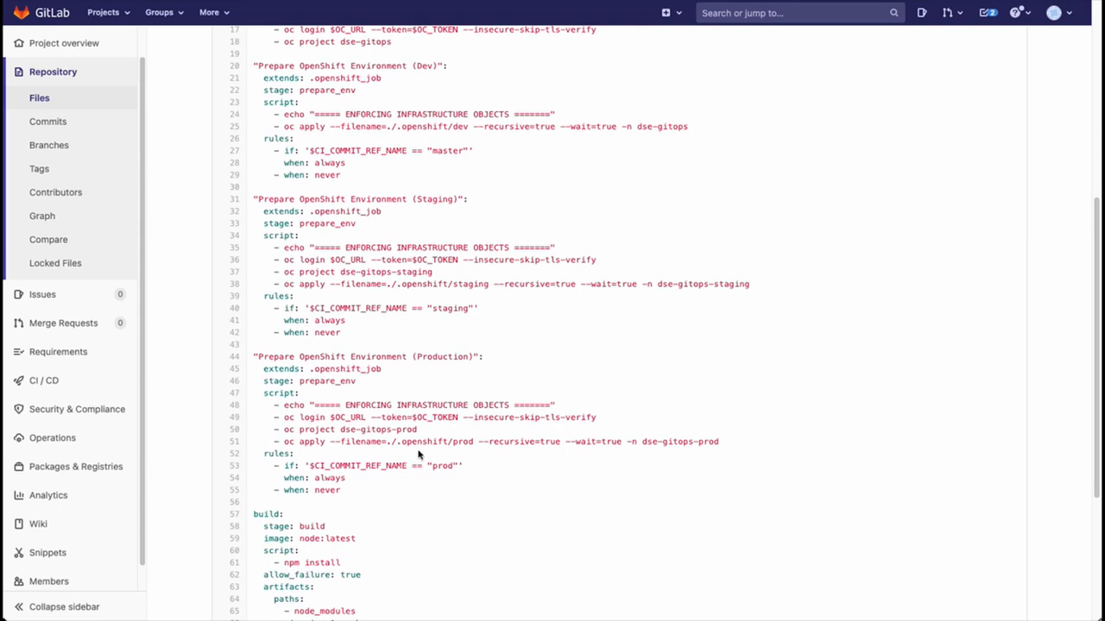
mouse_move(418, 453)
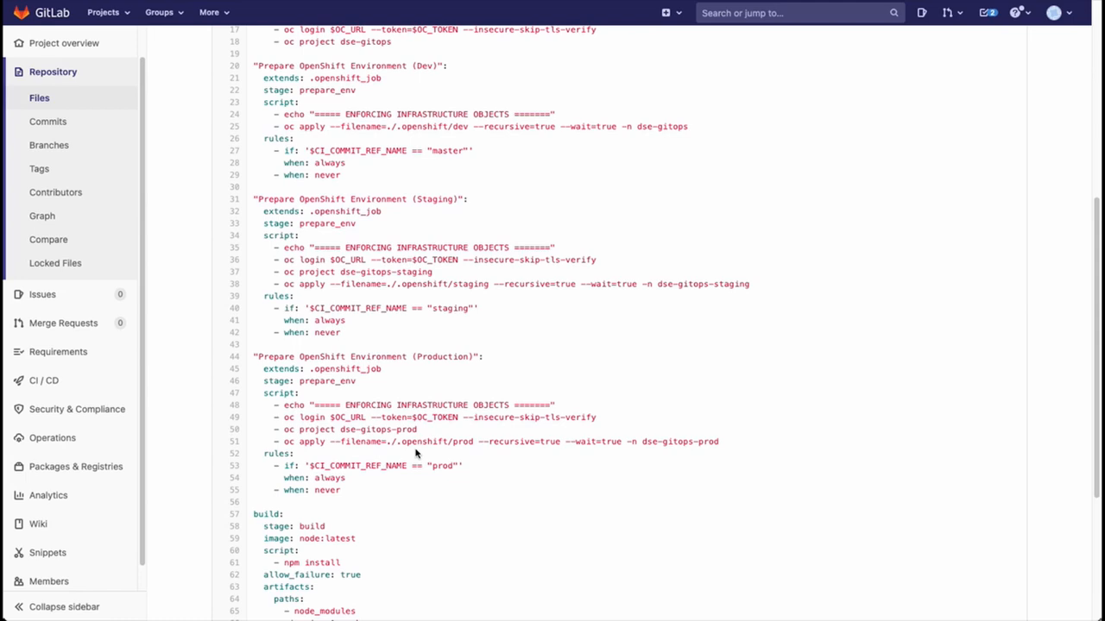
scroll(down, 3)
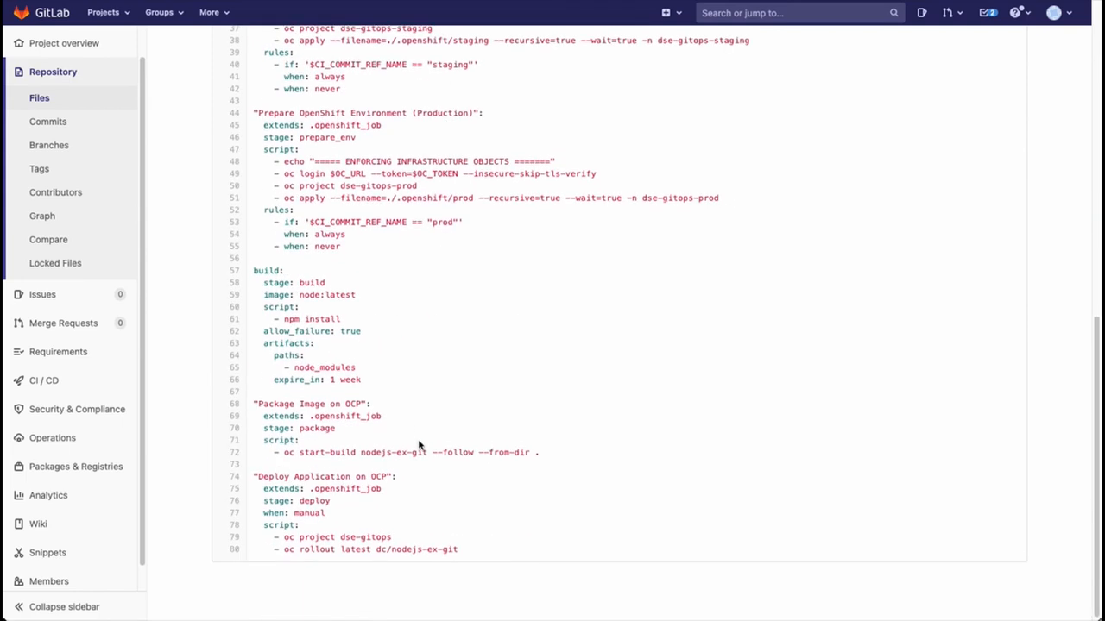
scroll(down, 3)
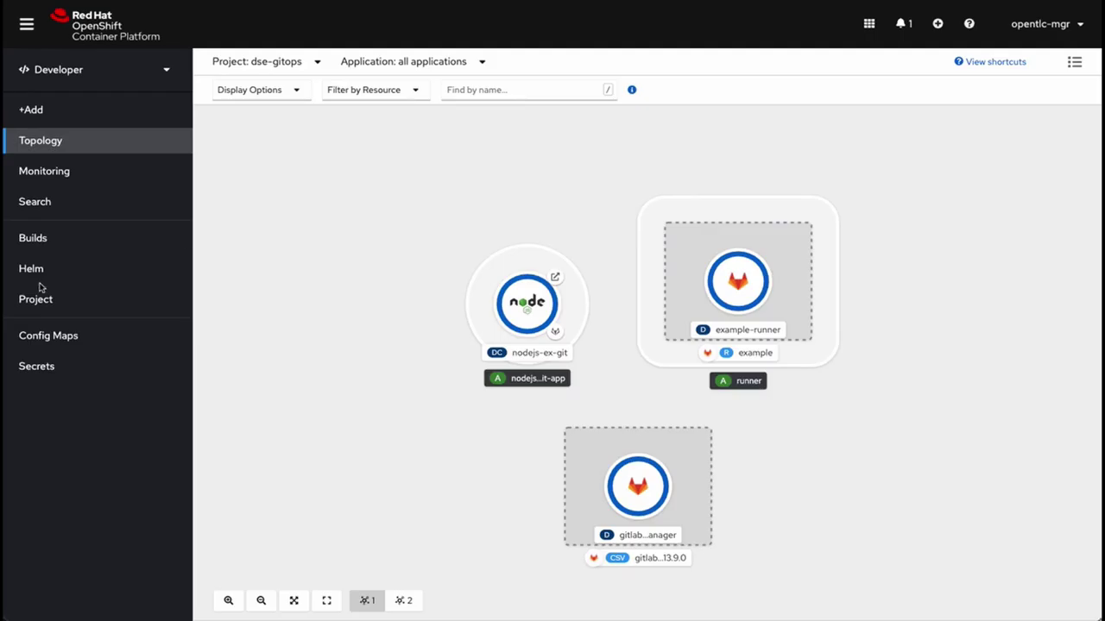
mouse_move(290, 281)
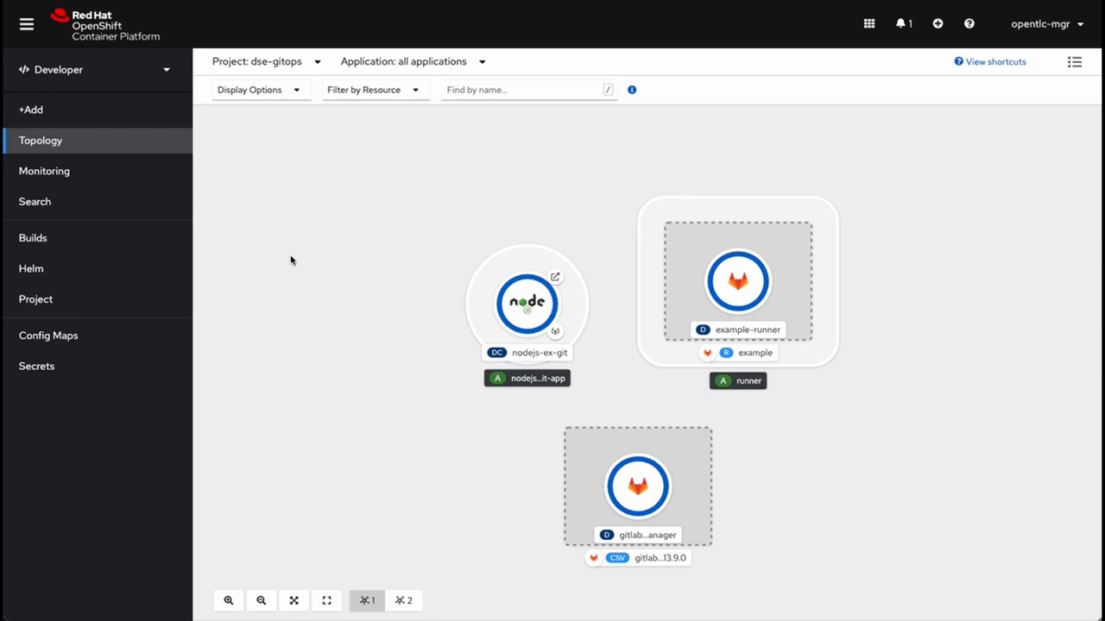
Show the nodejs-ex-git deployment's resources with its single running pod in Topology
click(527, 304)
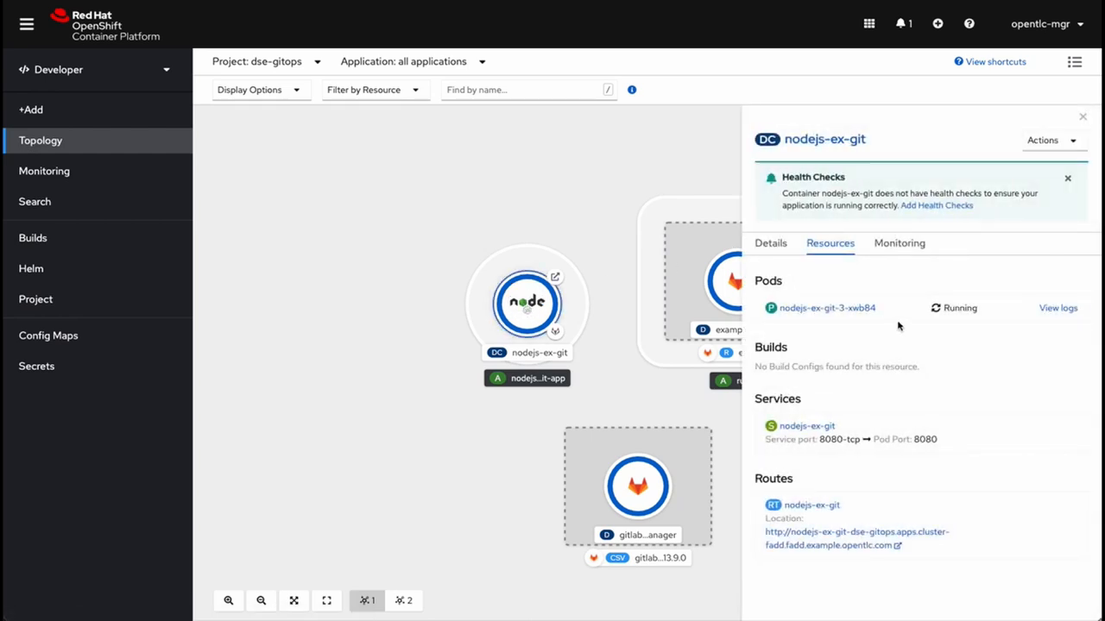
mouse_move(787, 307)
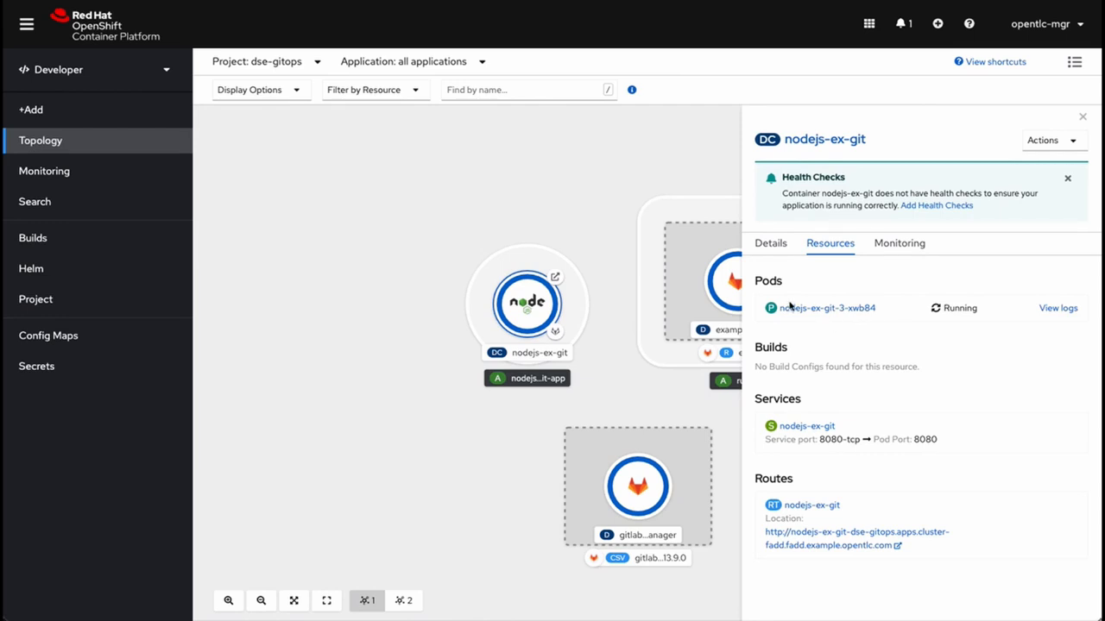
mouse_move(283, 283)
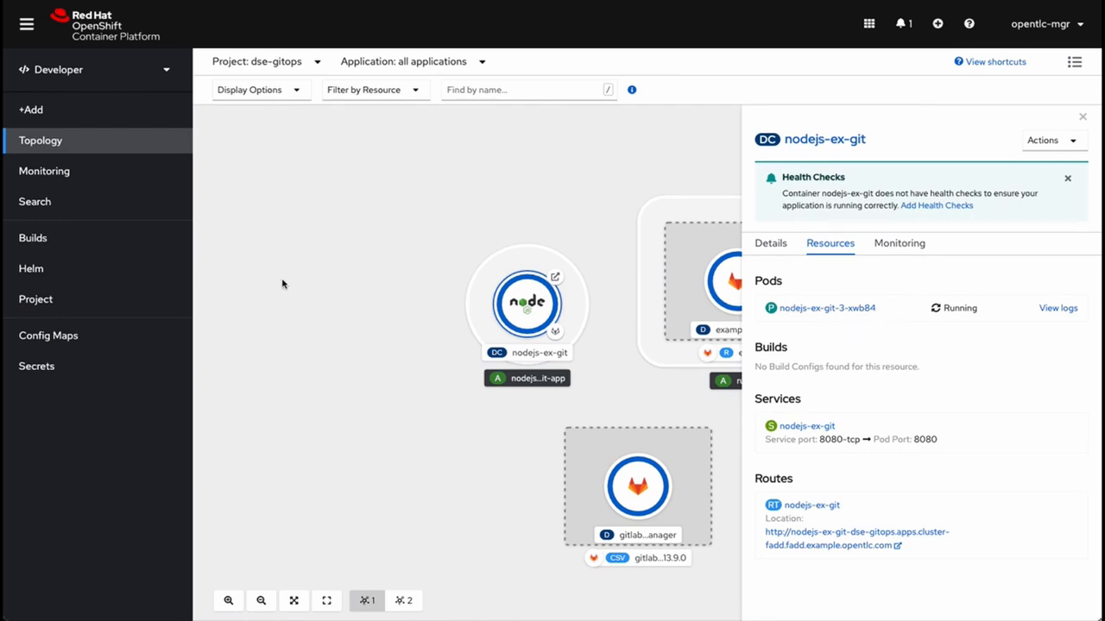
mouse_move(370, 293)
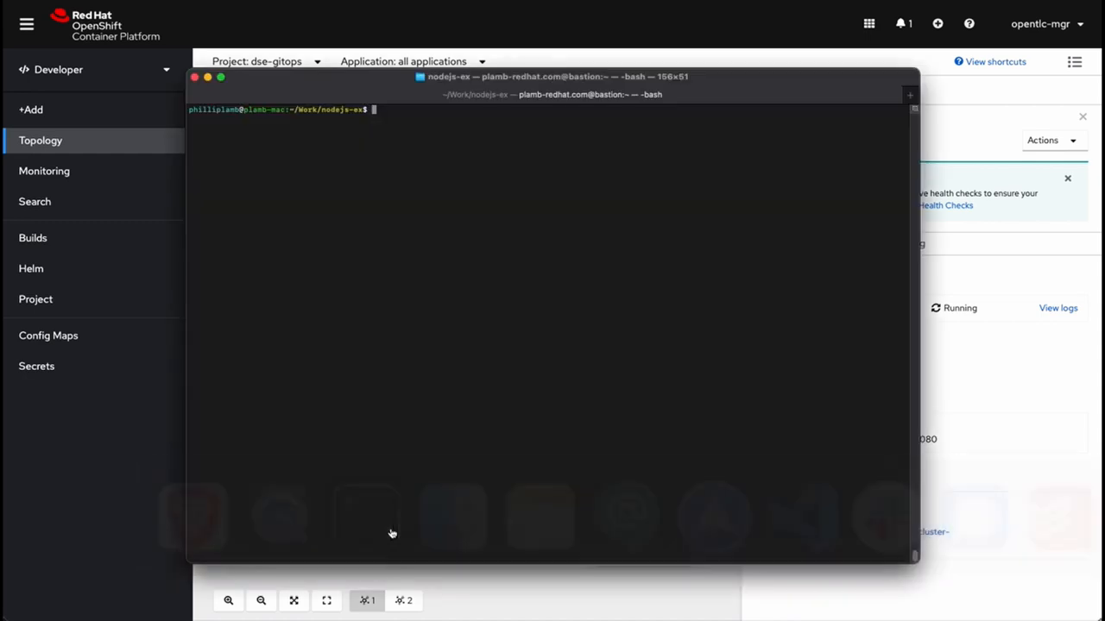
mouse_move(390, 276)
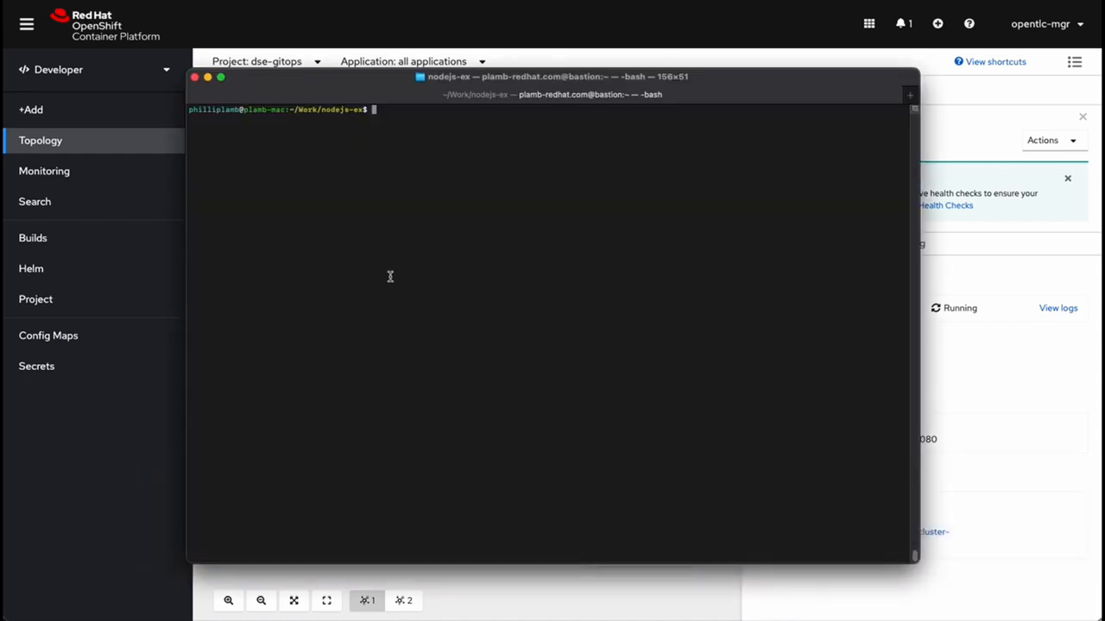
Edit .openshift/dev/dc.yml in vi to set replicas to 2
text(vi)
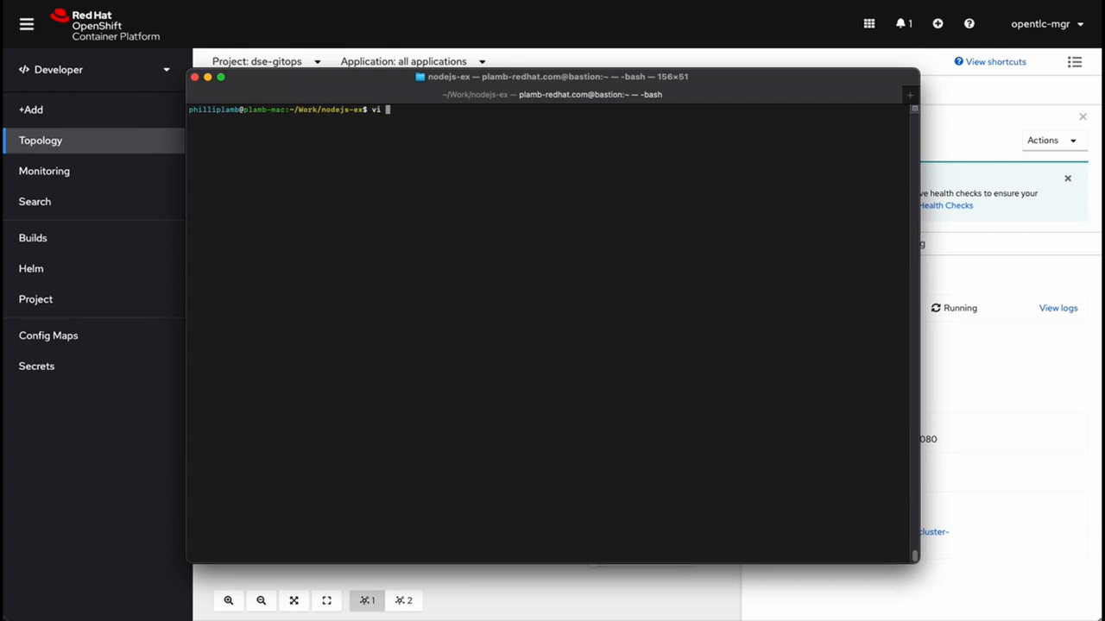
text(.openshift/)
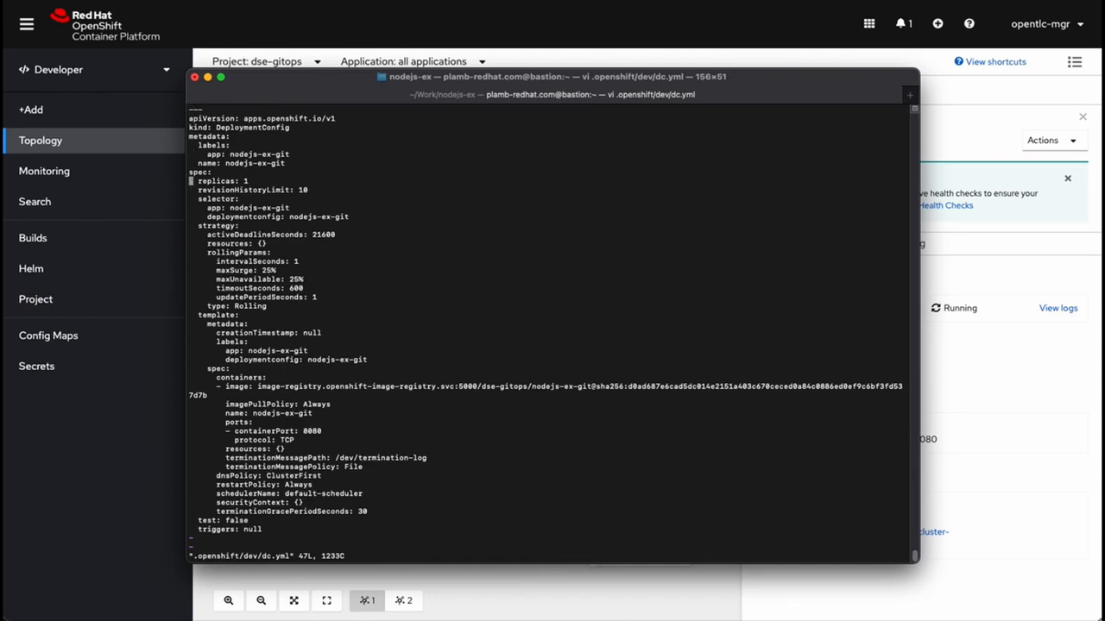
text(2)
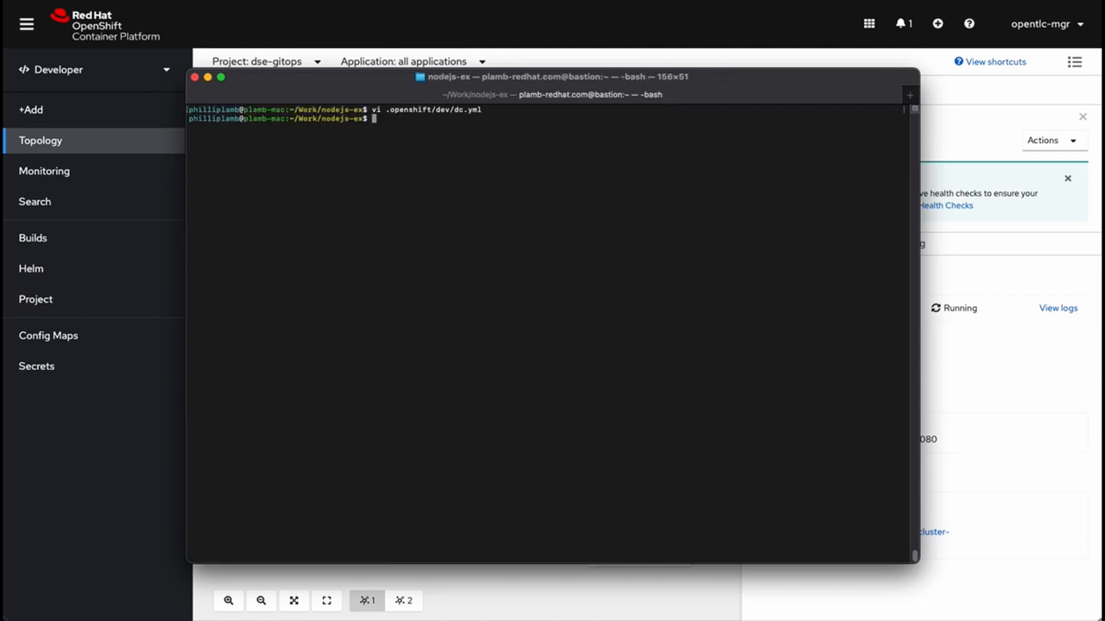
Stage the dc.yml change and commit it as 'Updating number of replicas to 2'
text(git status)
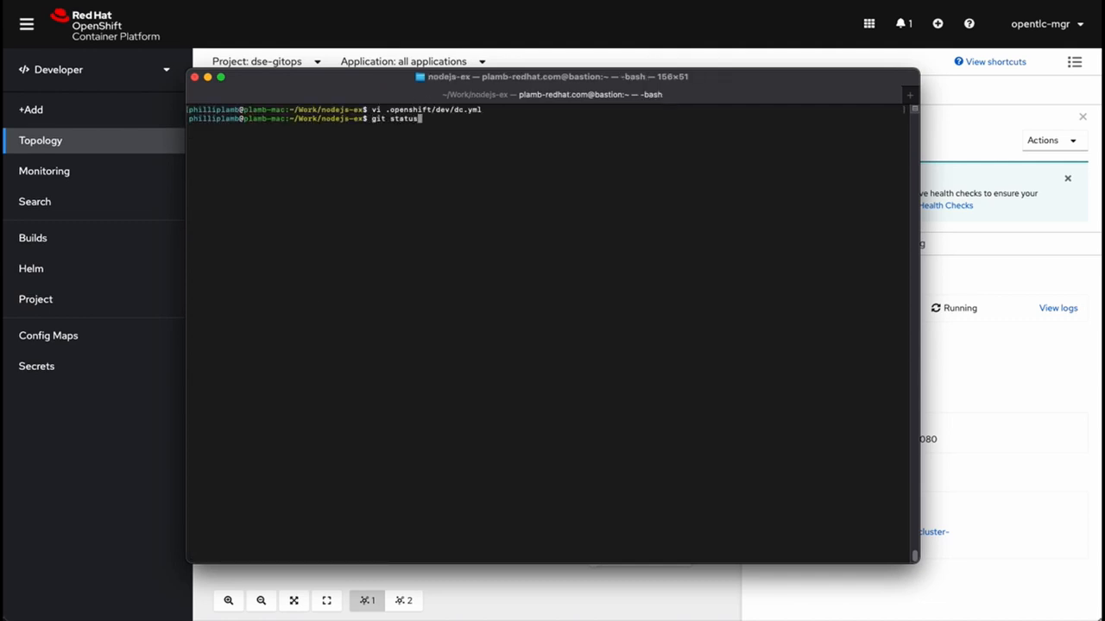
text(git add)
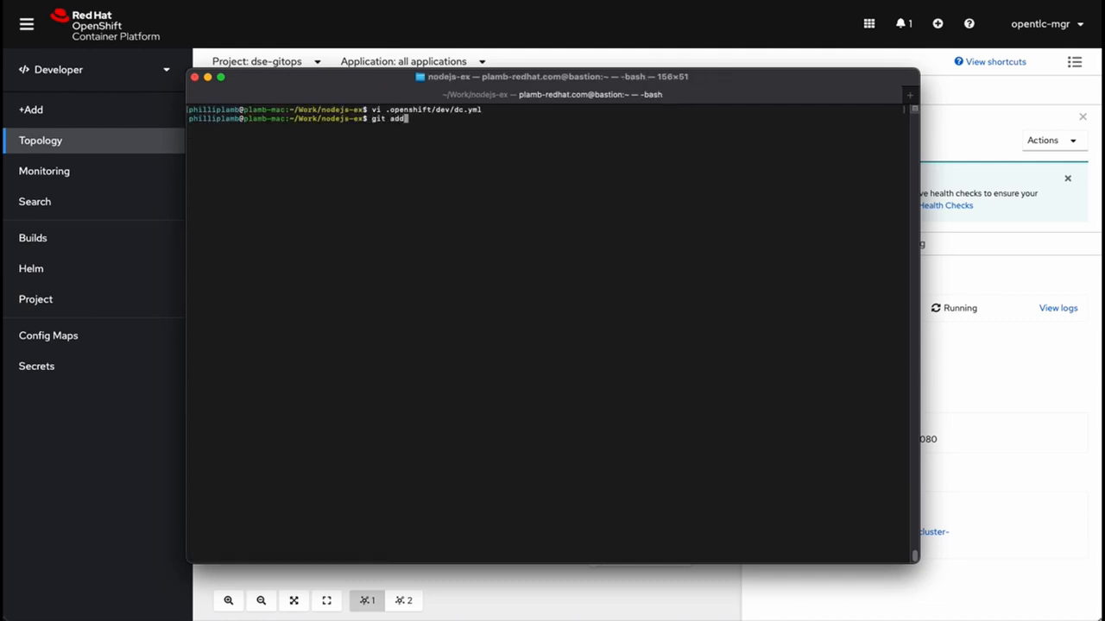
text(.openshift/dev/dc.yml)
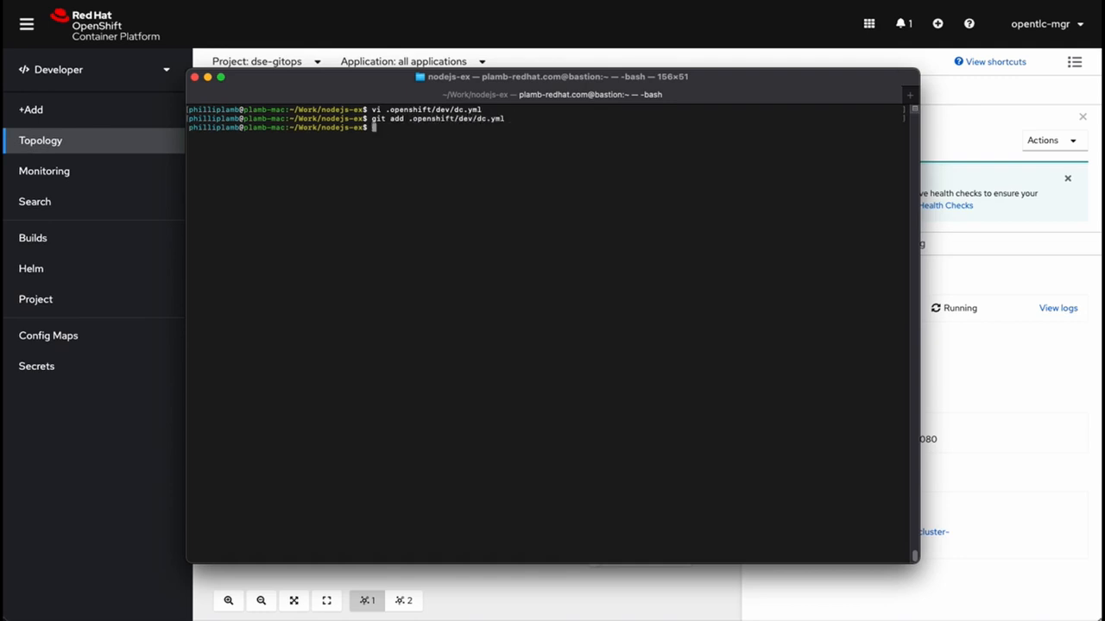
text(git commit -m ')
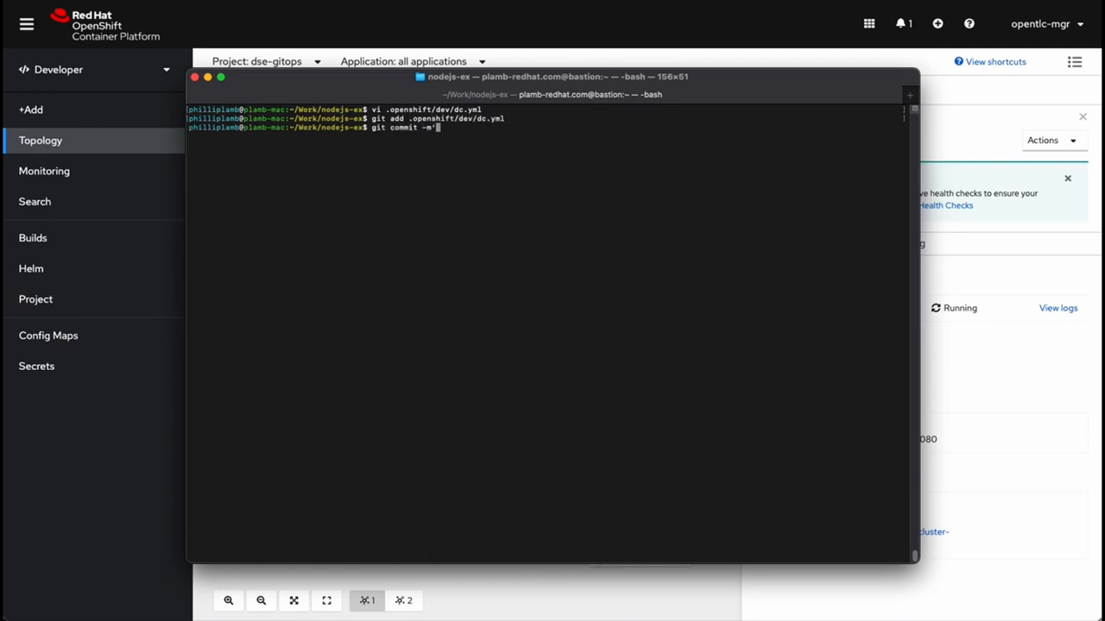
text(Updating)
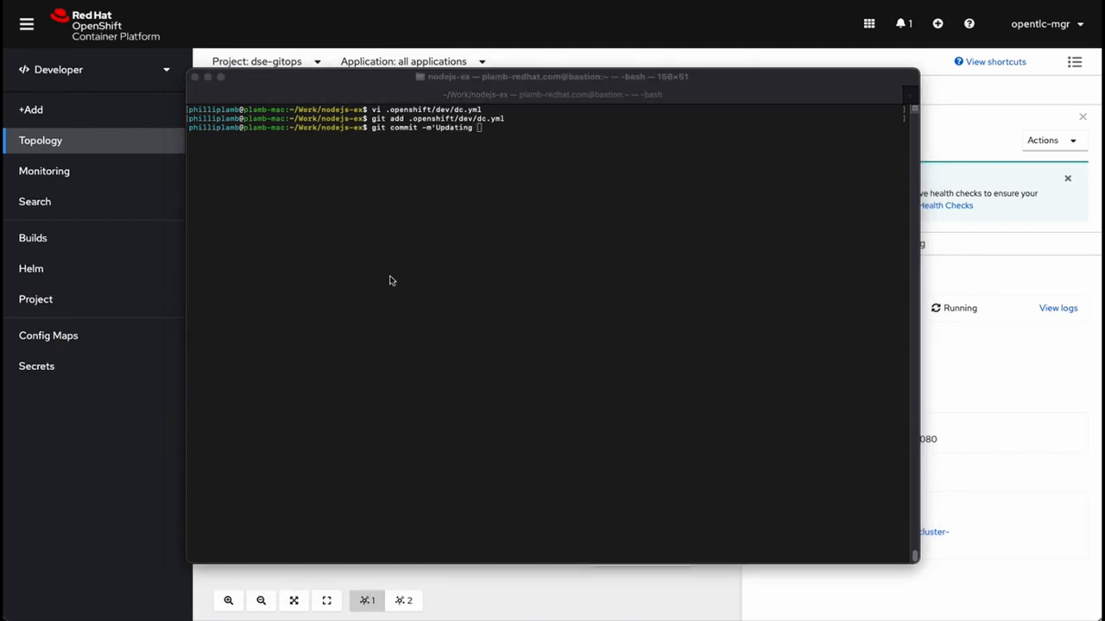
text(numb)
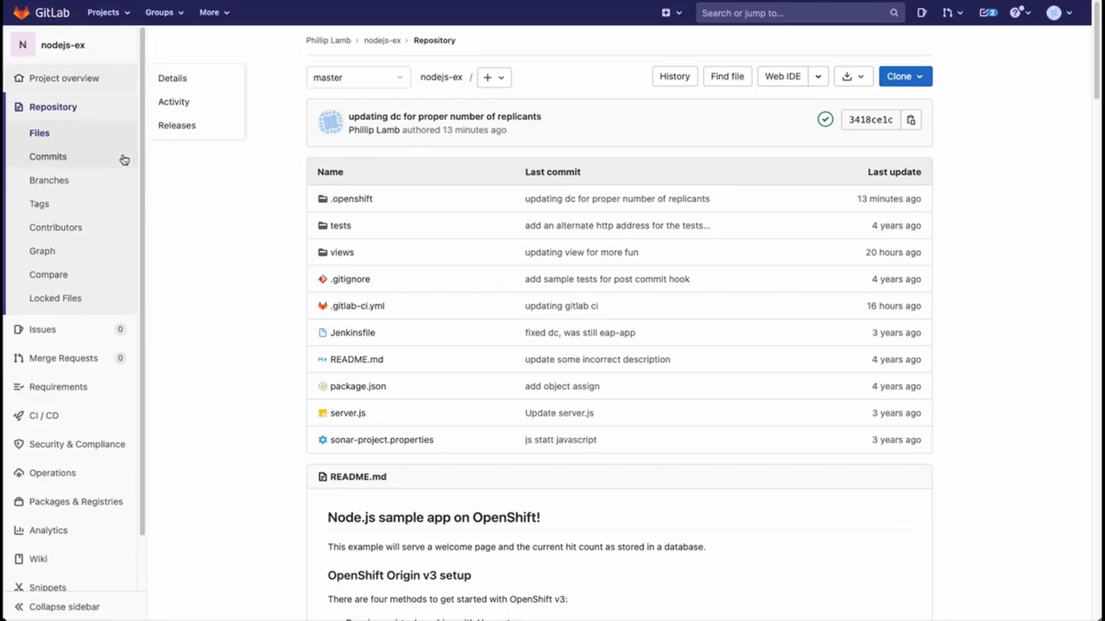
Open the 'Updating number of replicas to 2' pipeline and manually start its deploy job
click(43, 414)
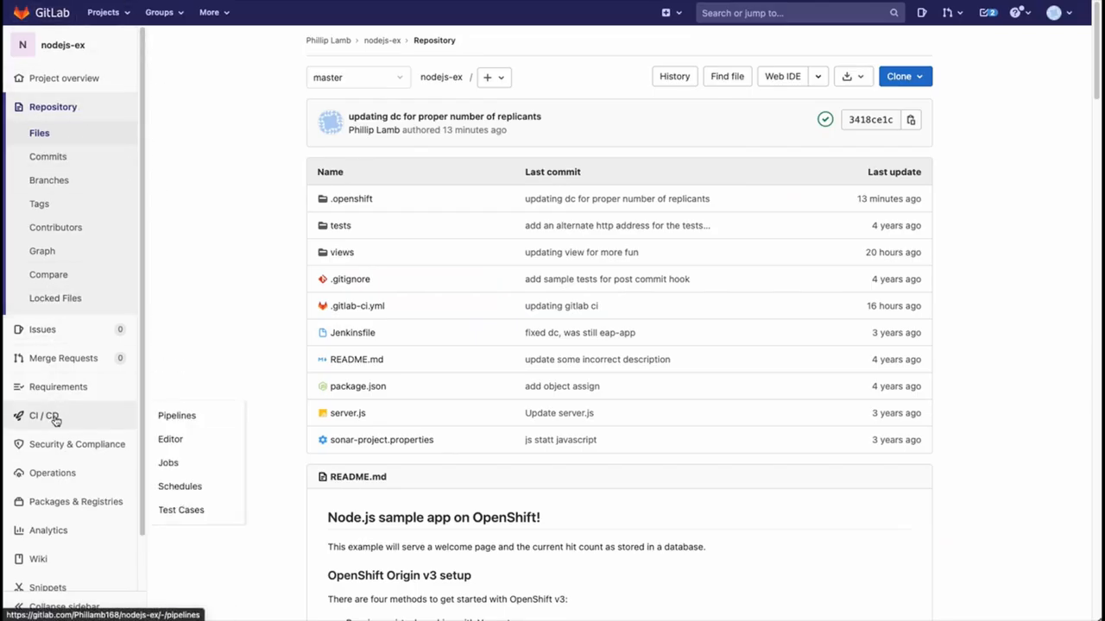
click(176, 414)
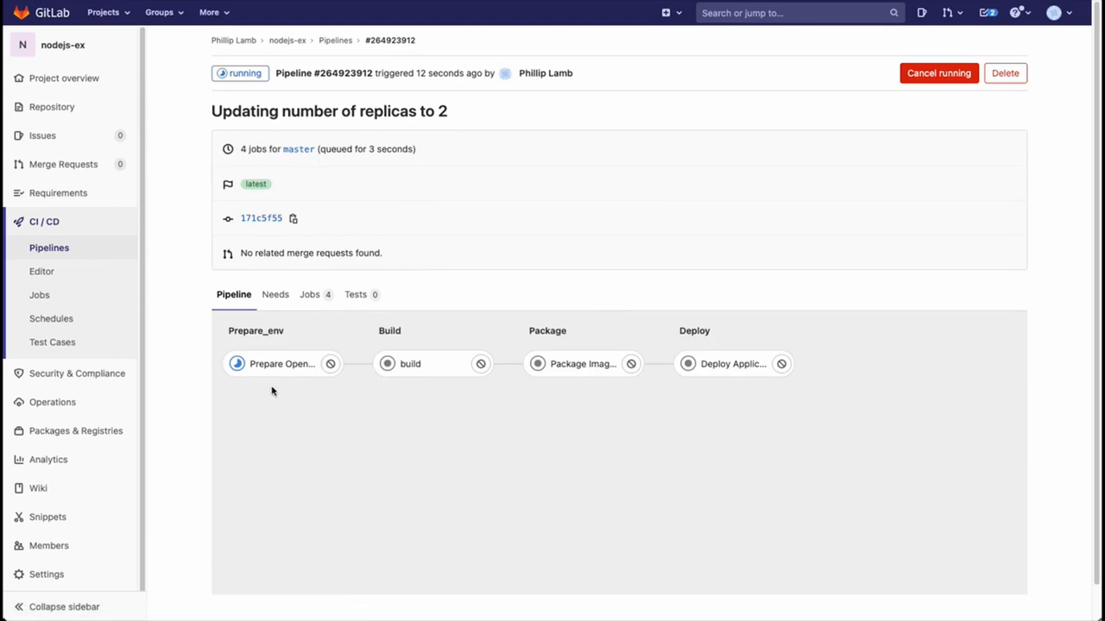
mouse_move(276, 364)
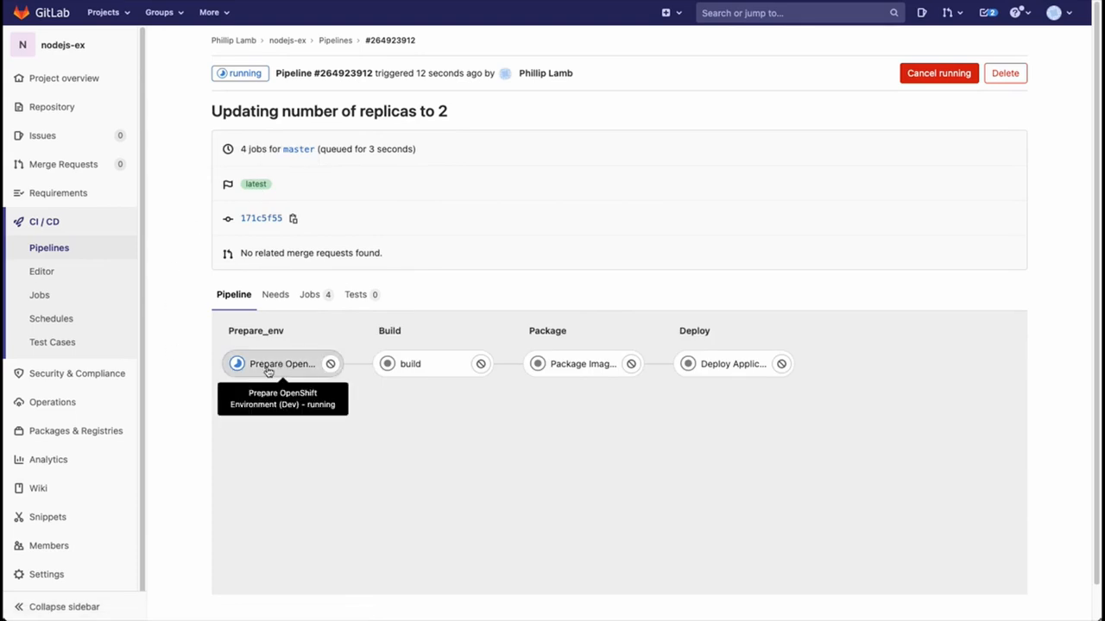
scroll(down, 3)
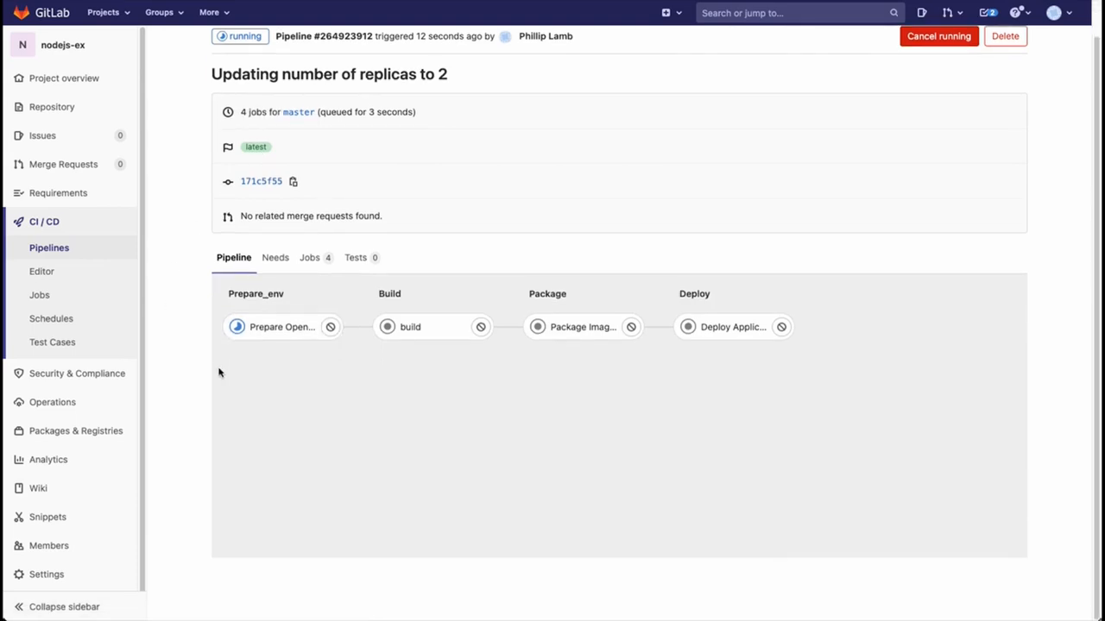
mouse_move(615, 342)
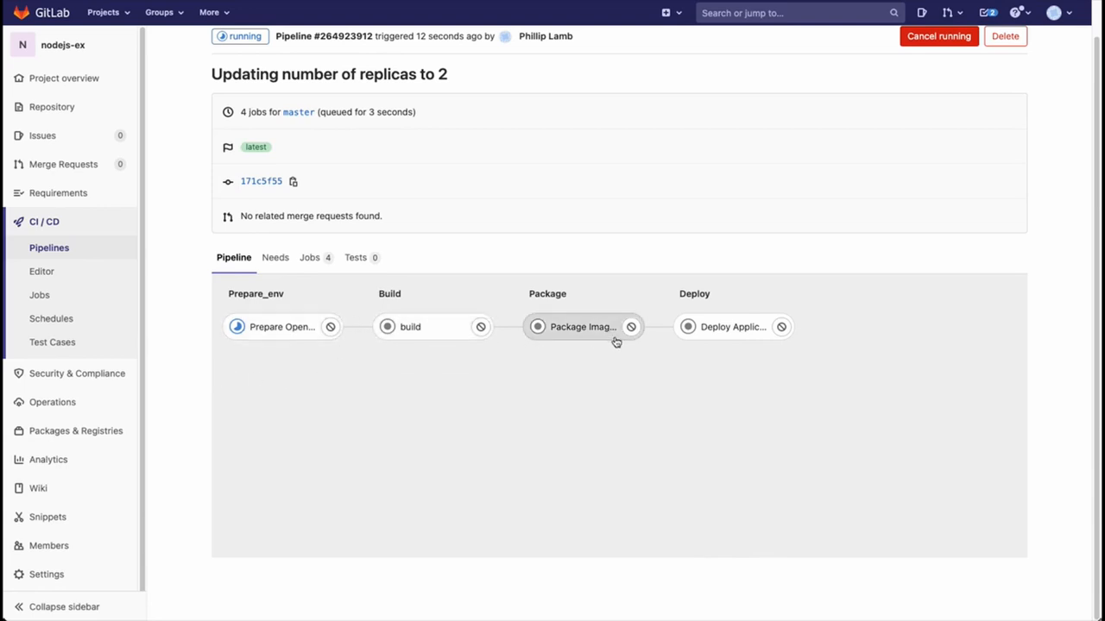
mouse_move(204, 397)
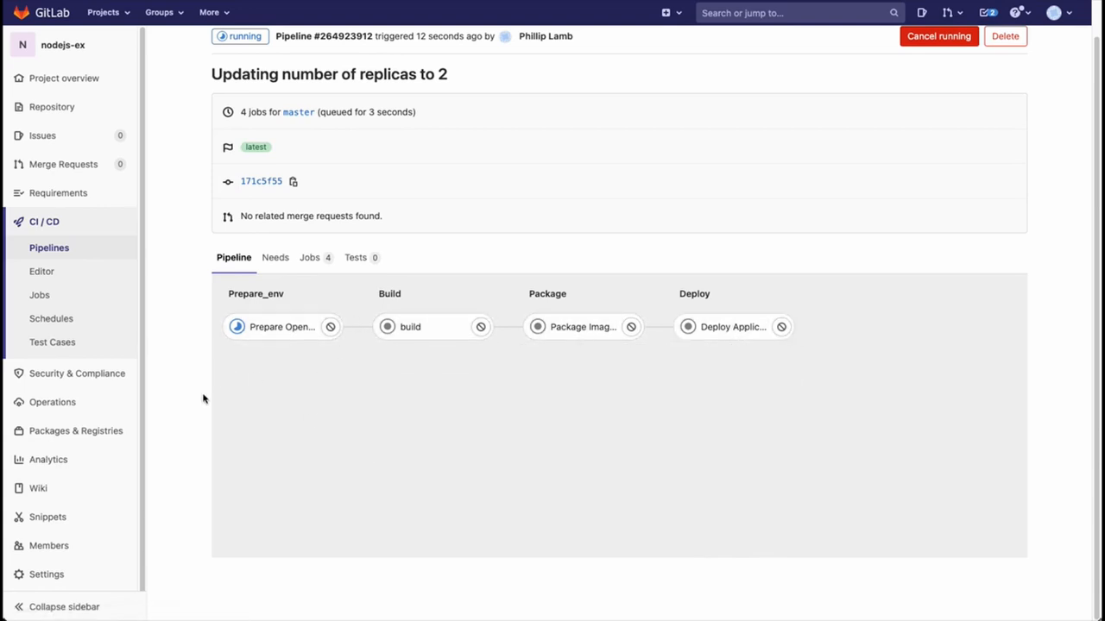
mouse_move(196, 332)
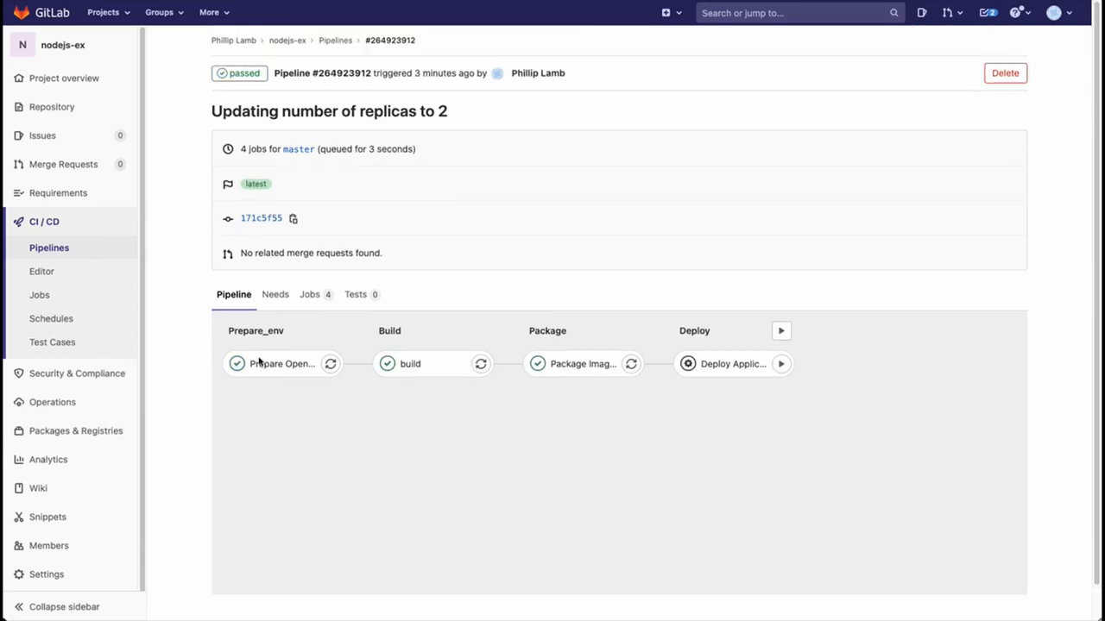
mouse_move(718, 435)
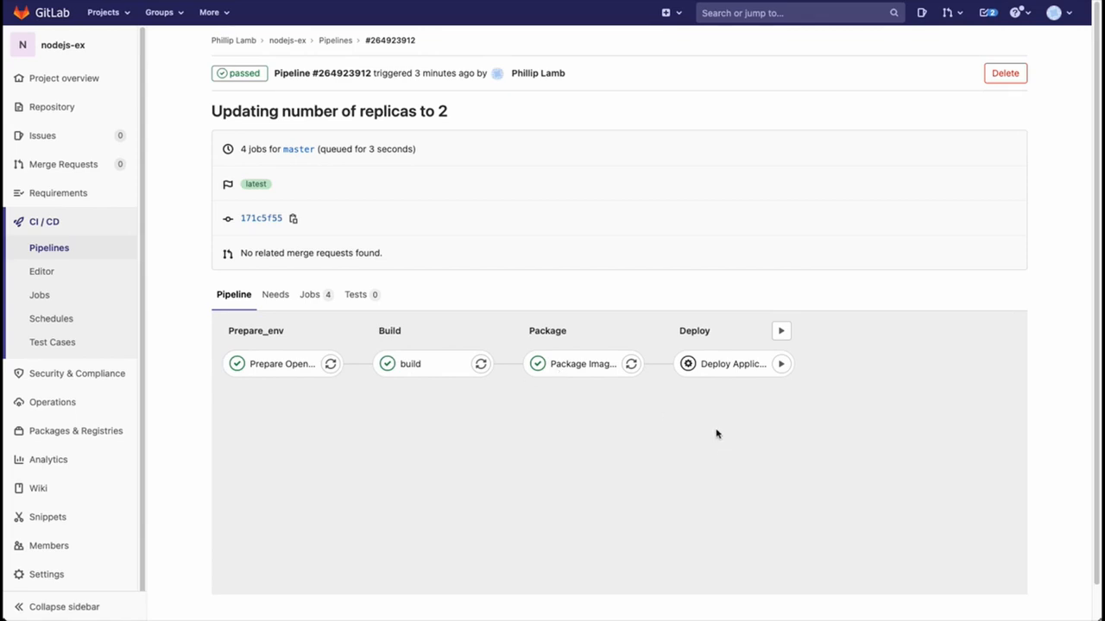
mouse_move(783, 366)
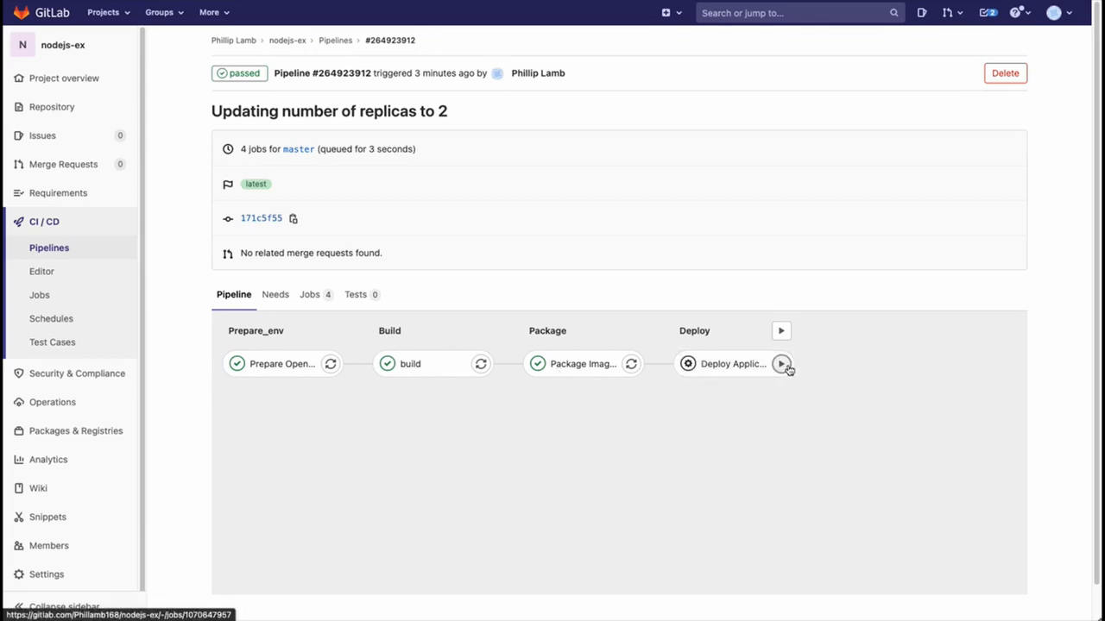
mouse_move(784, 366)
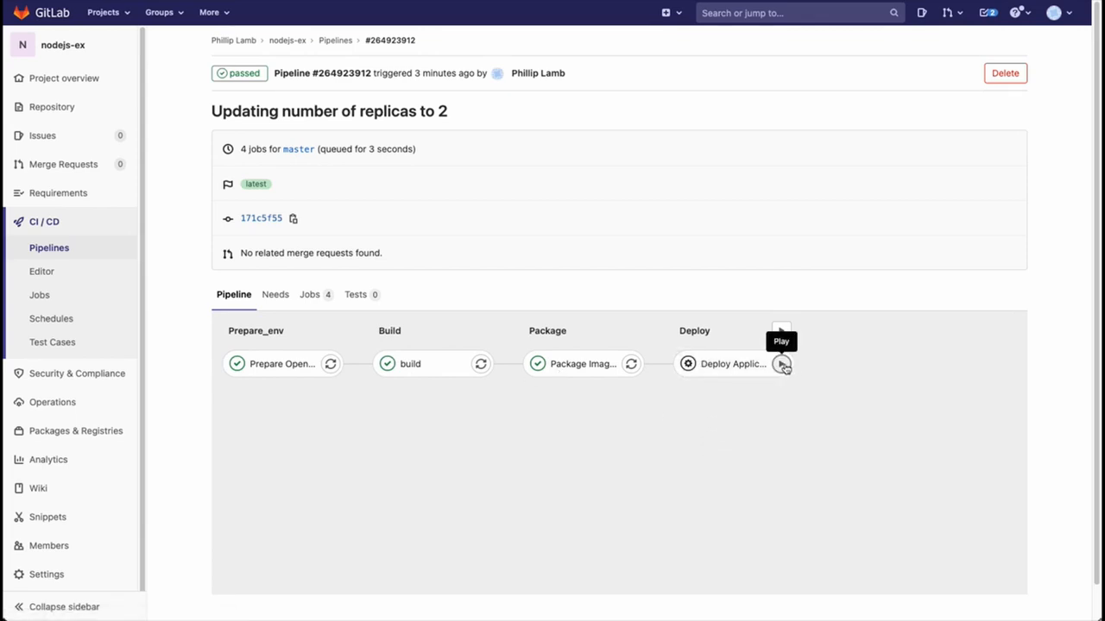
click(782, 364)
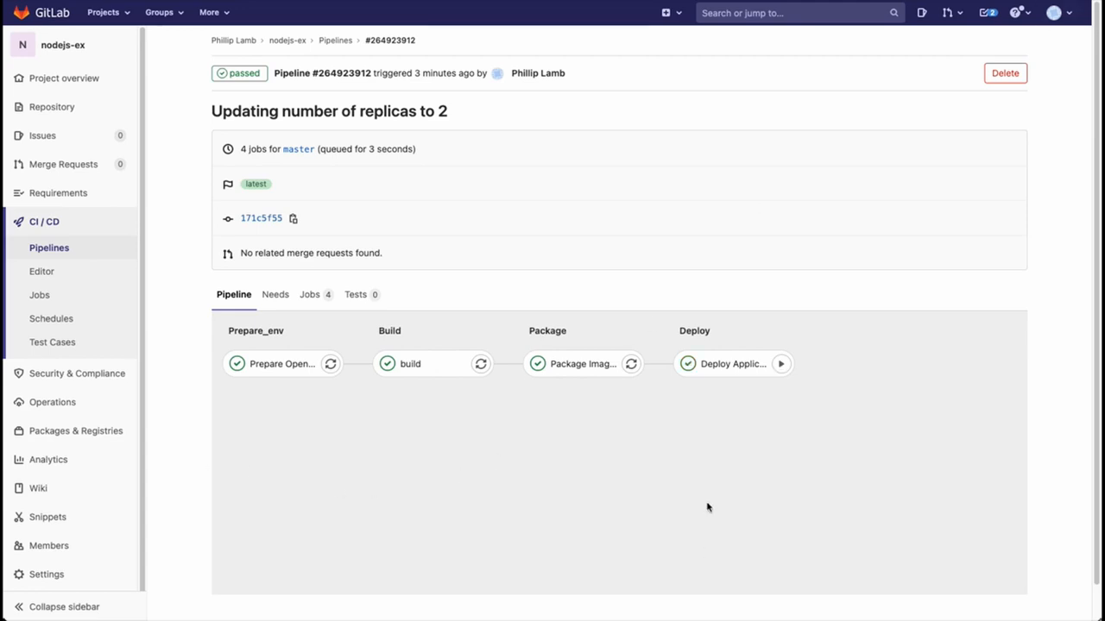
mouse_move(720, 365)
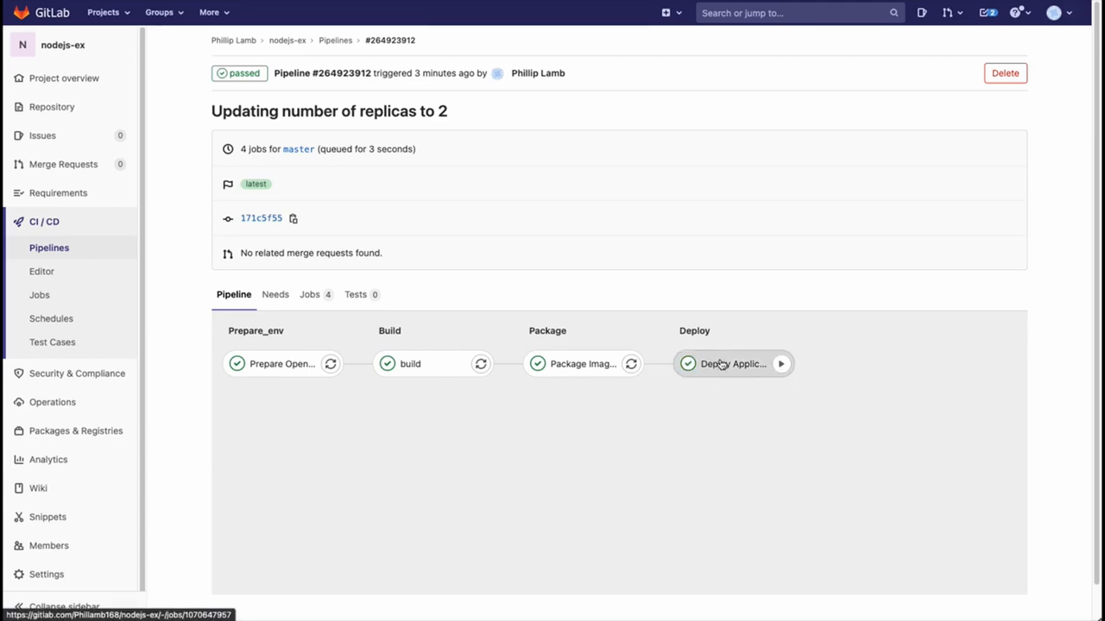
mouse_move(483, 504)
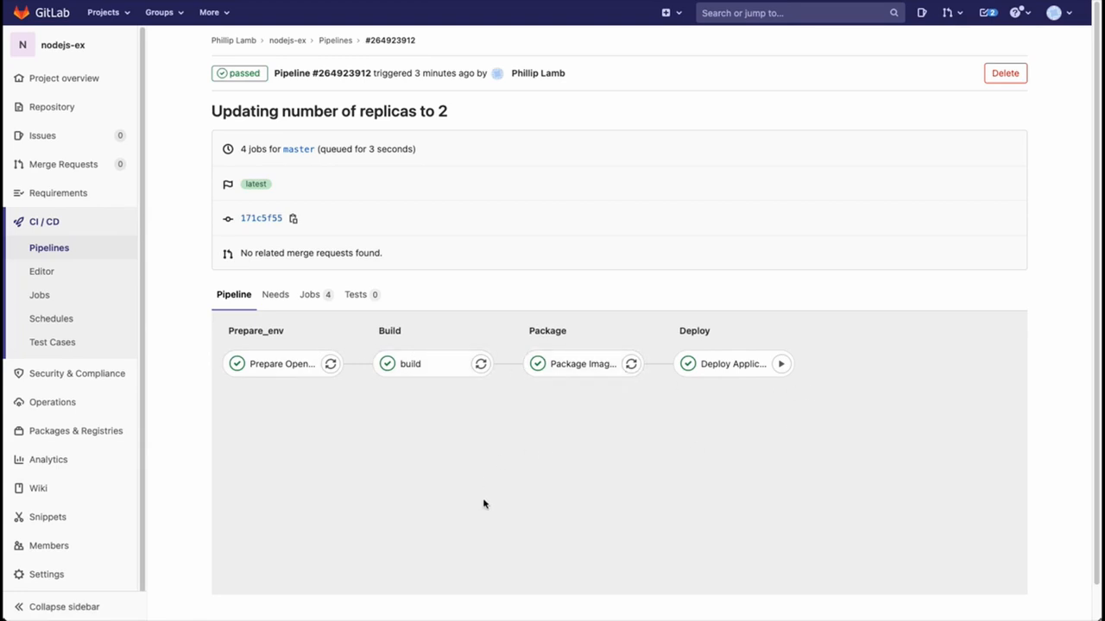
mouse_move(153, 200)
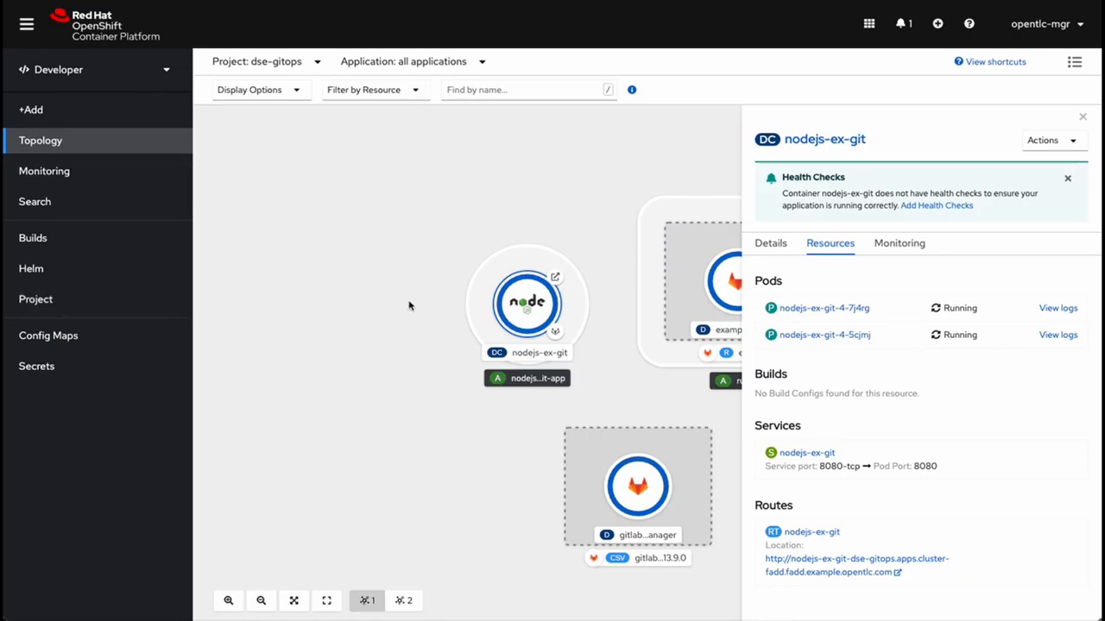
mouse_move(825, 341)
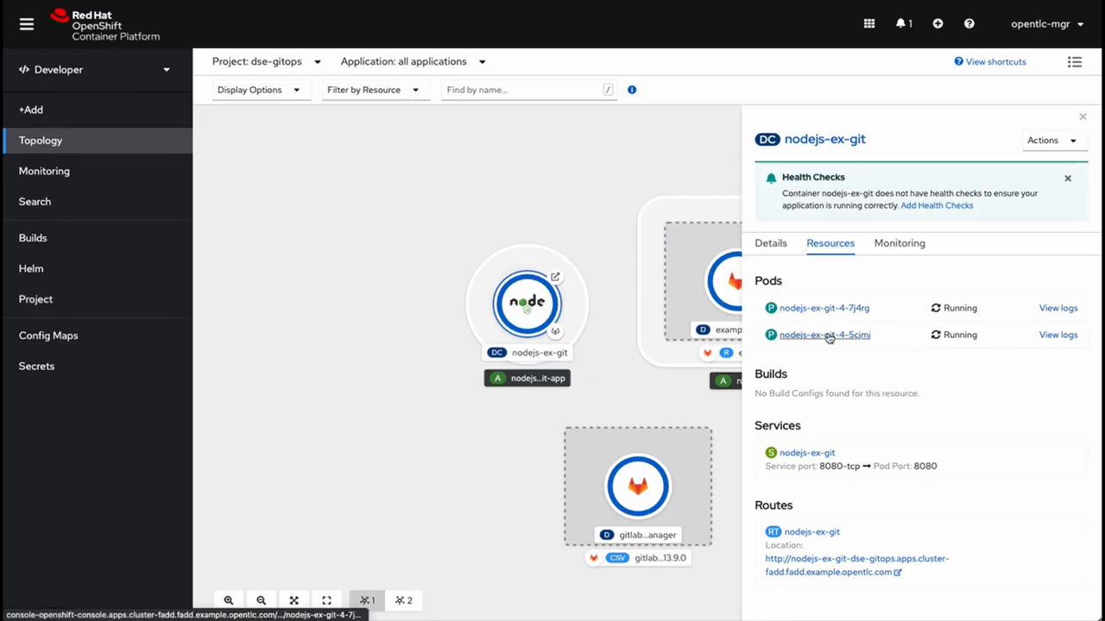
mouse_move(97, 270)
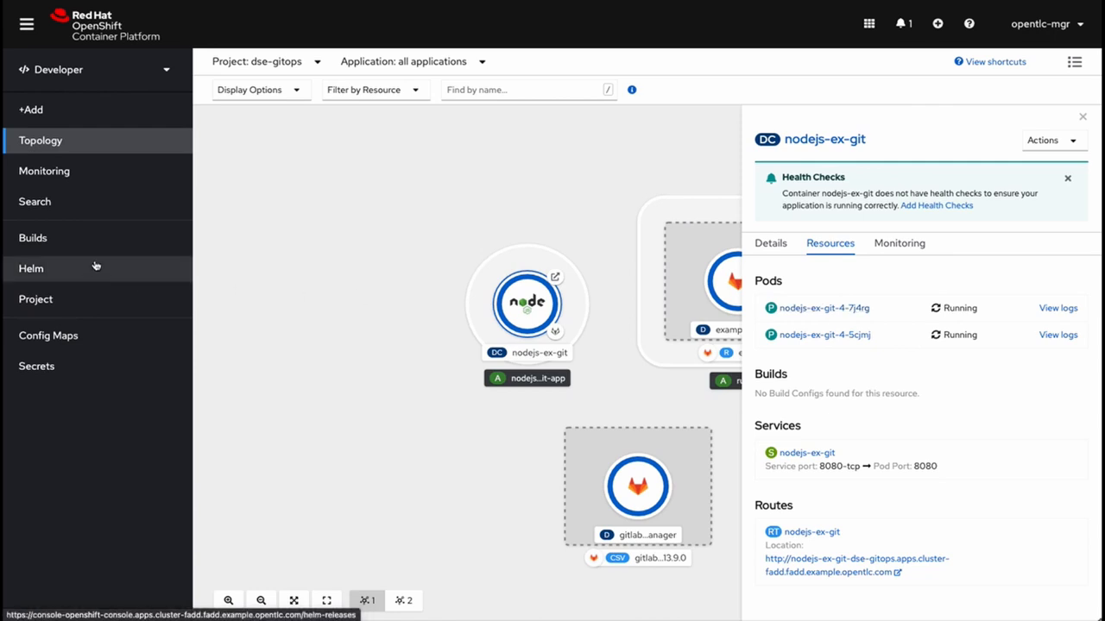
Open the nodejs-ex-git build config to view its five completed builds
click(33, 239)
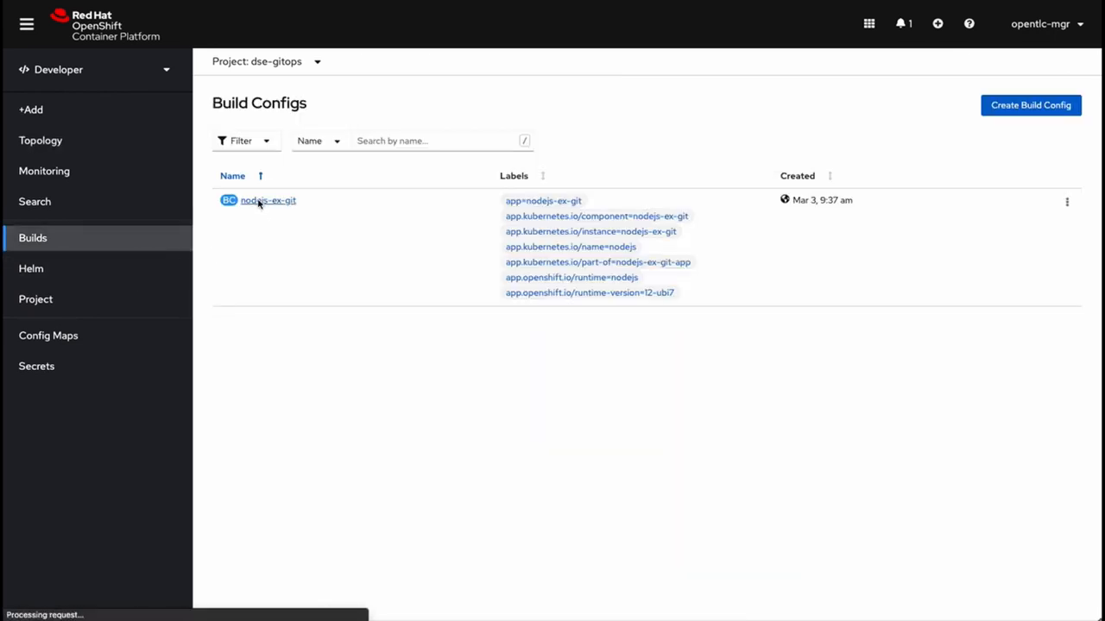
click(268, 201)
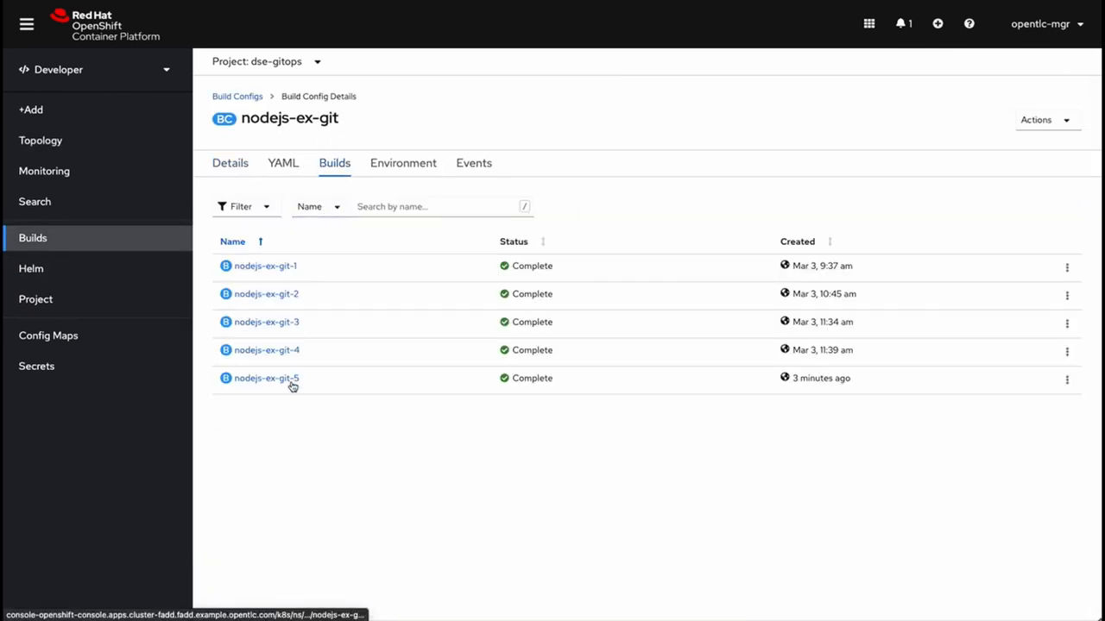